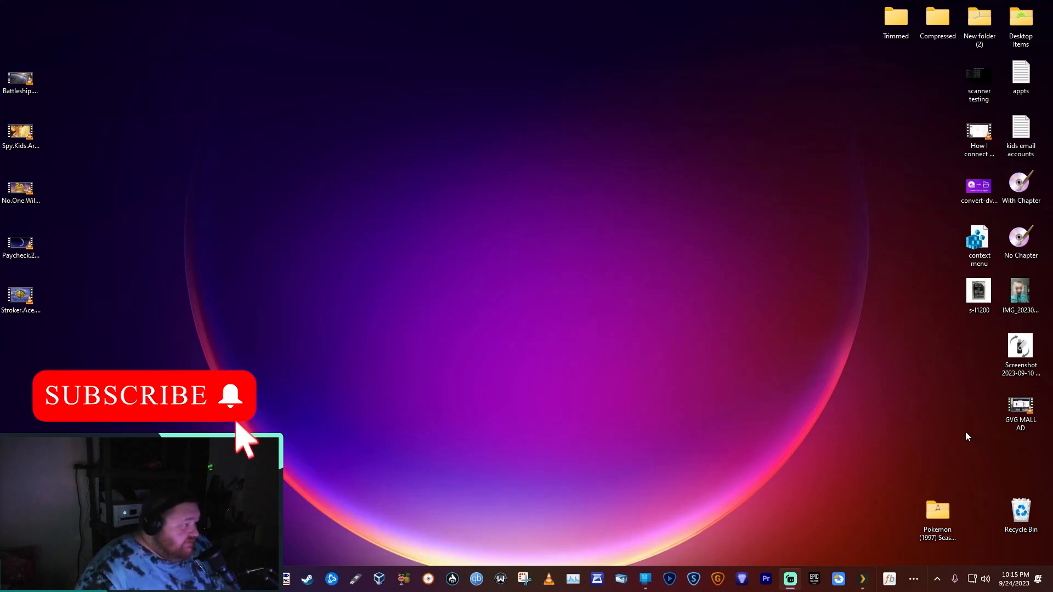
mouse_move(560, 386)
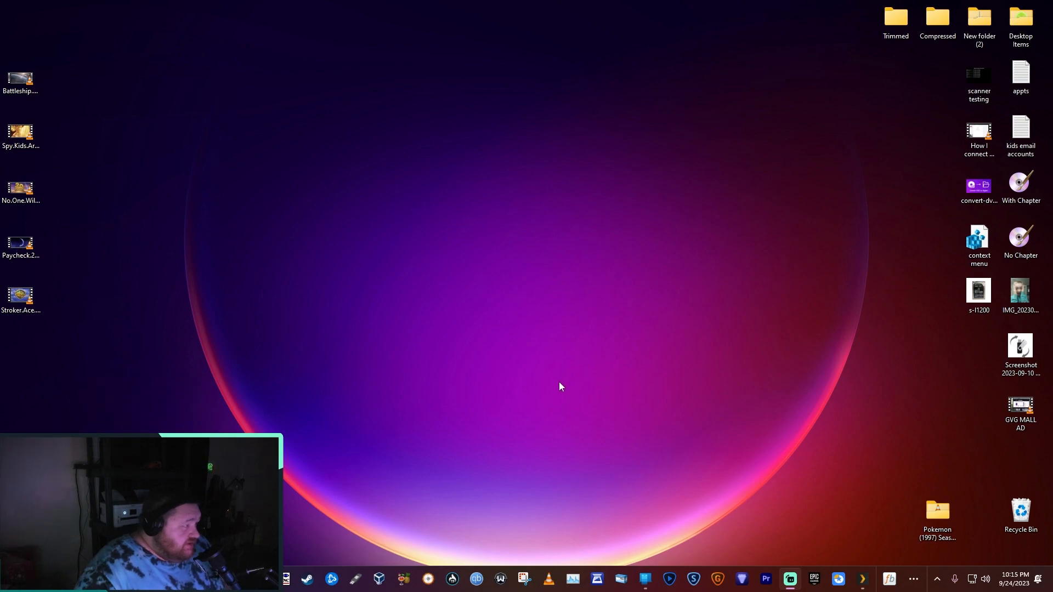
mouse_move(33, 104)
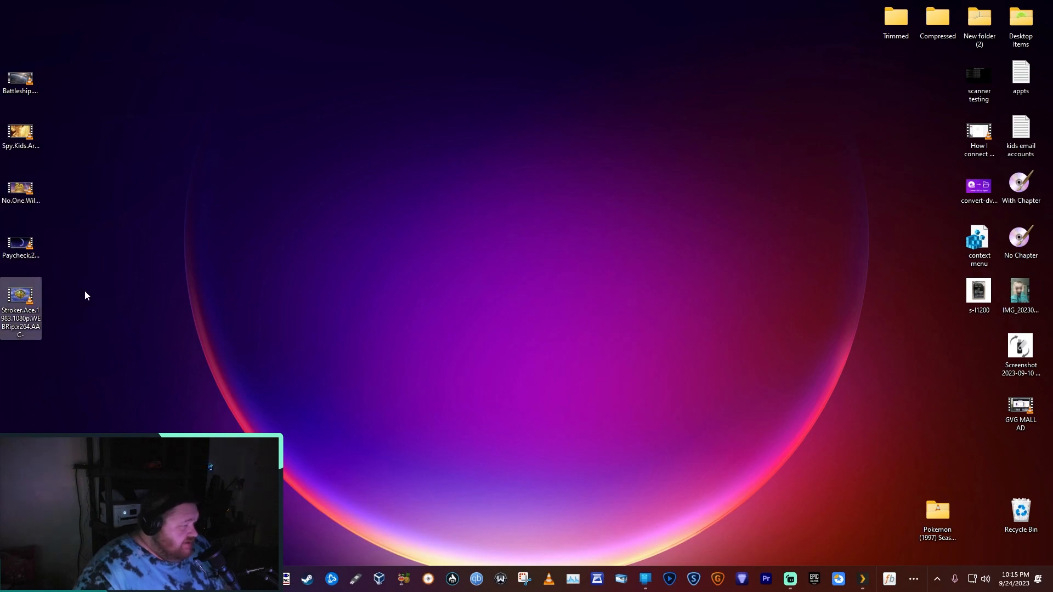
mouse_move(95, 324)
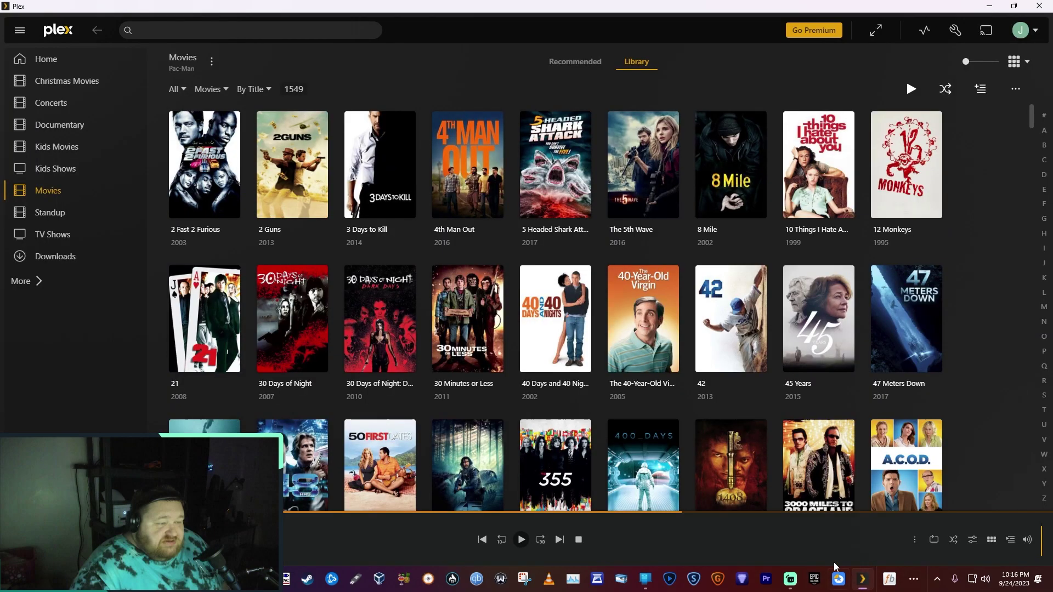
mouse_move(554, 165)
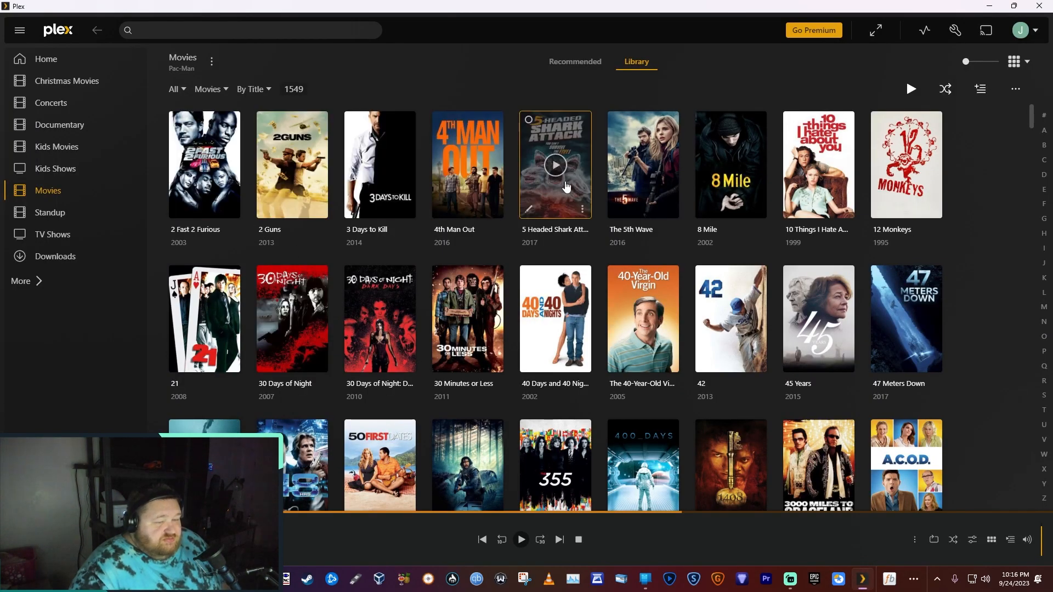
Step: Scroll down through the Plex Movies library posters and back up to the top
scroll(down, 3)
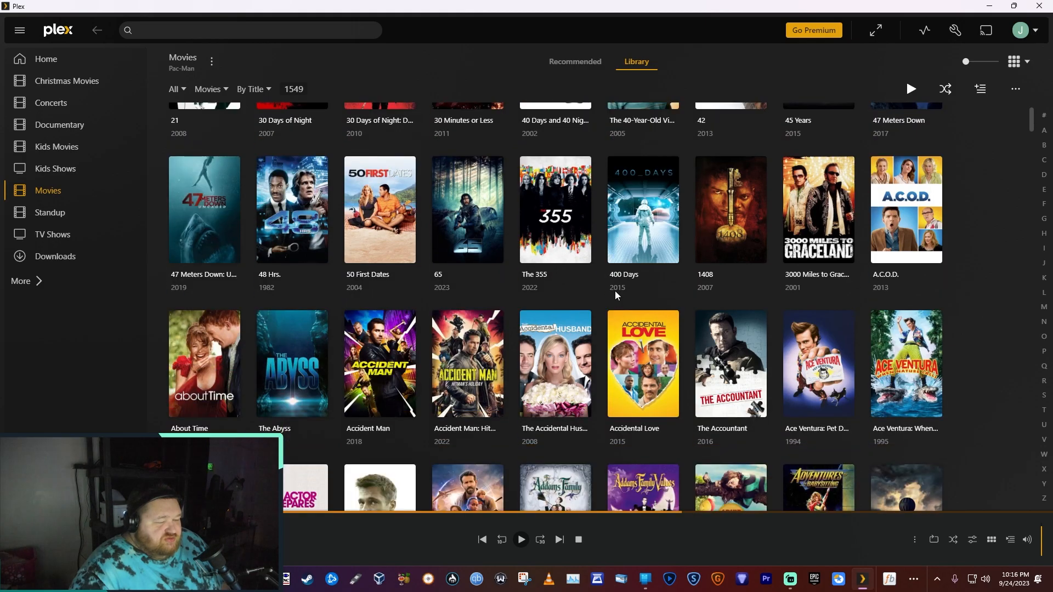
scroll(down, 3)
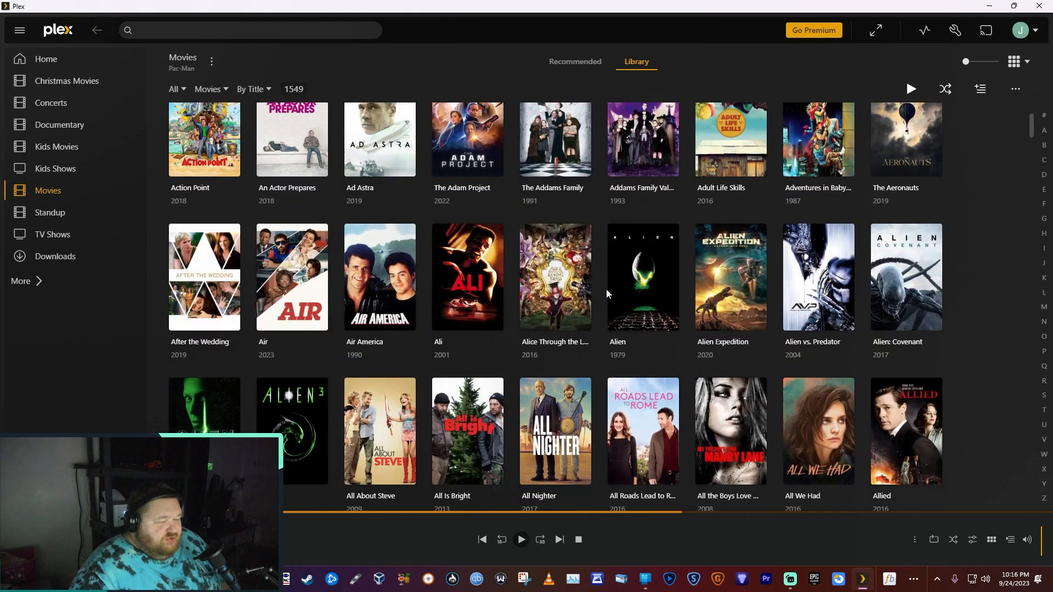
scroll(up, 3)
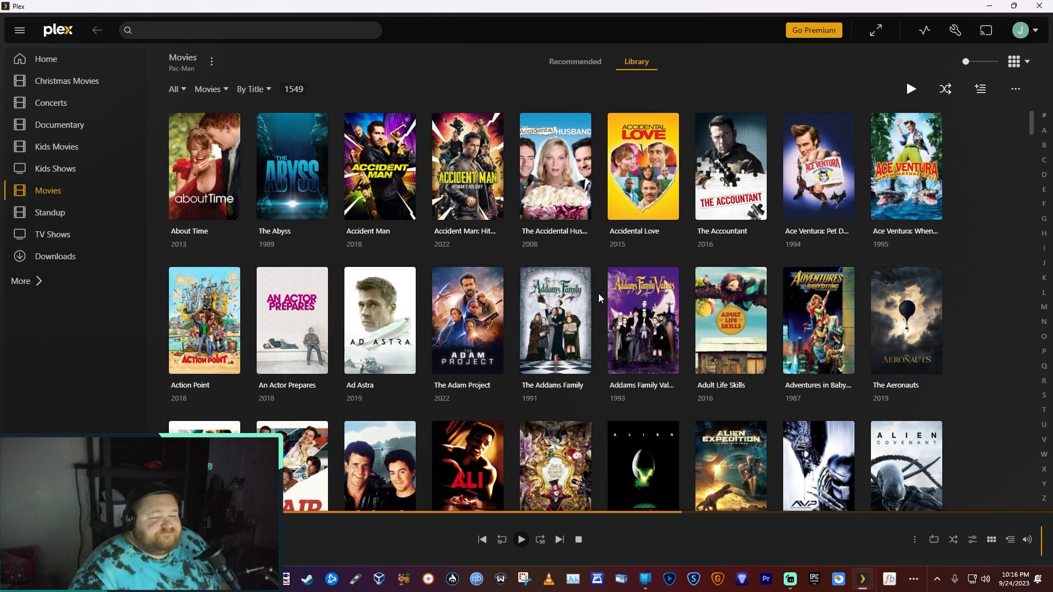
scroll(up, 3)
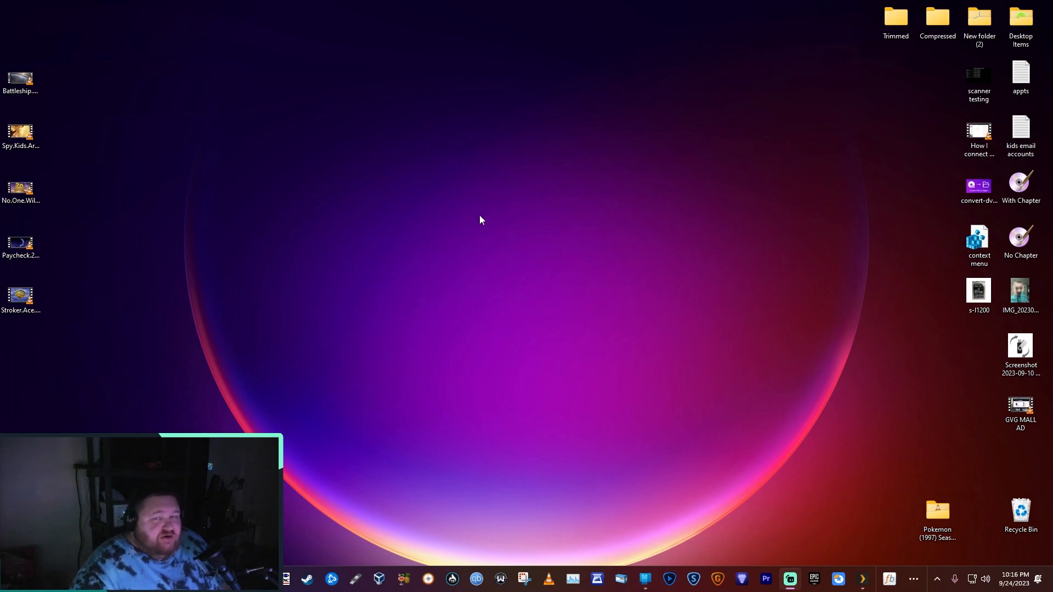
mouse_move(488, 224)
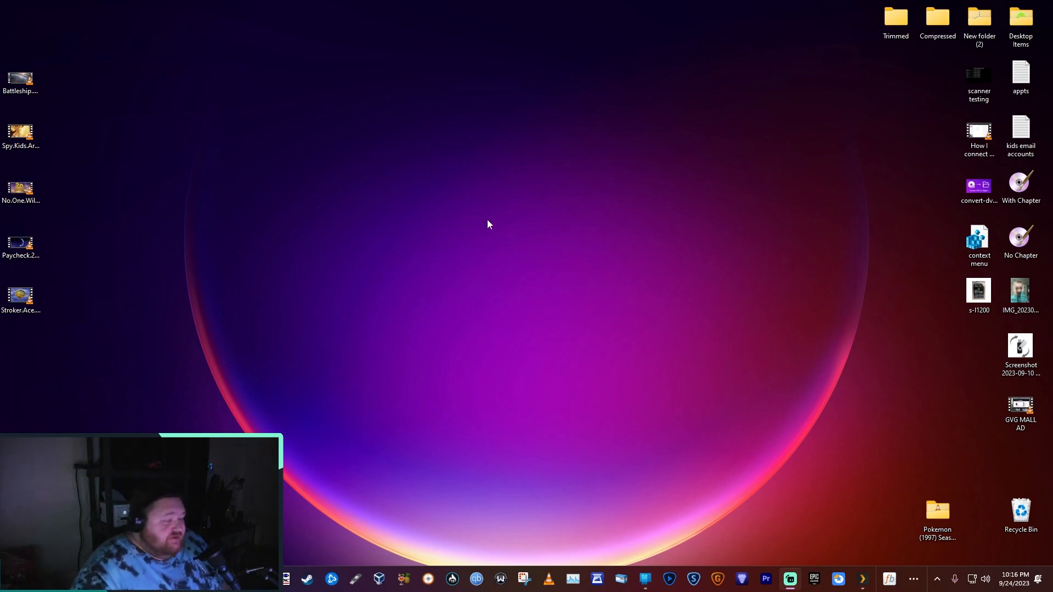
mouse_move(891, 579)
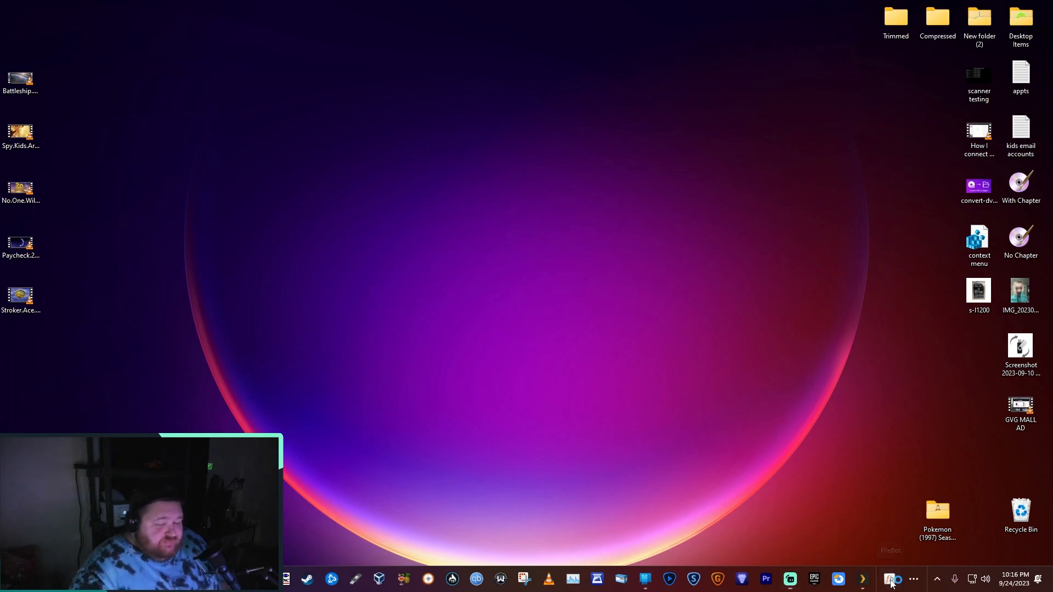
Step: Launch FileBot from the taskbar, opening its empty Rename panel
click(891, 579)
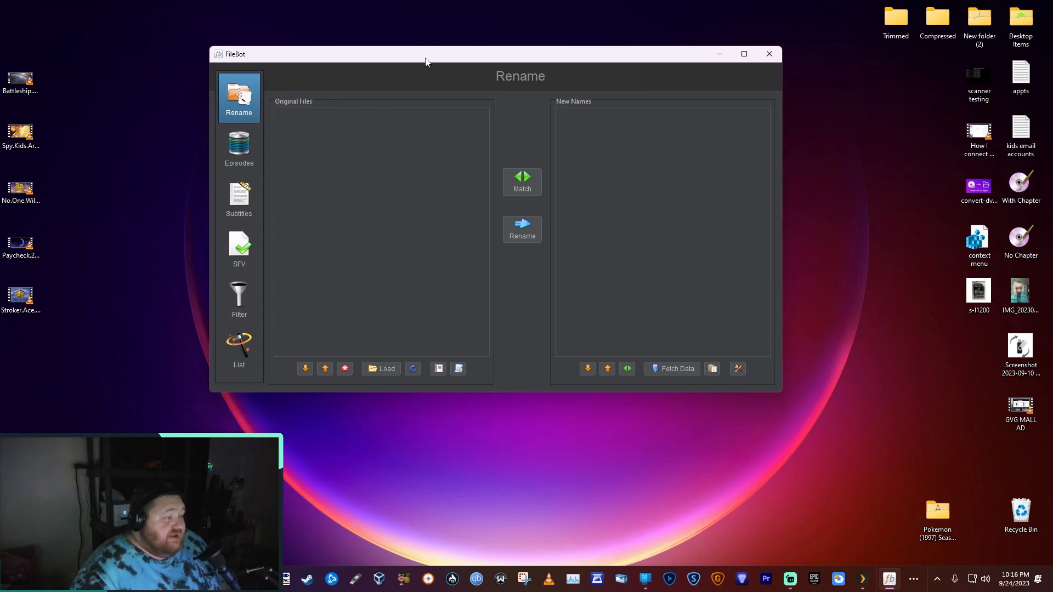
mouse_move(425, 119)
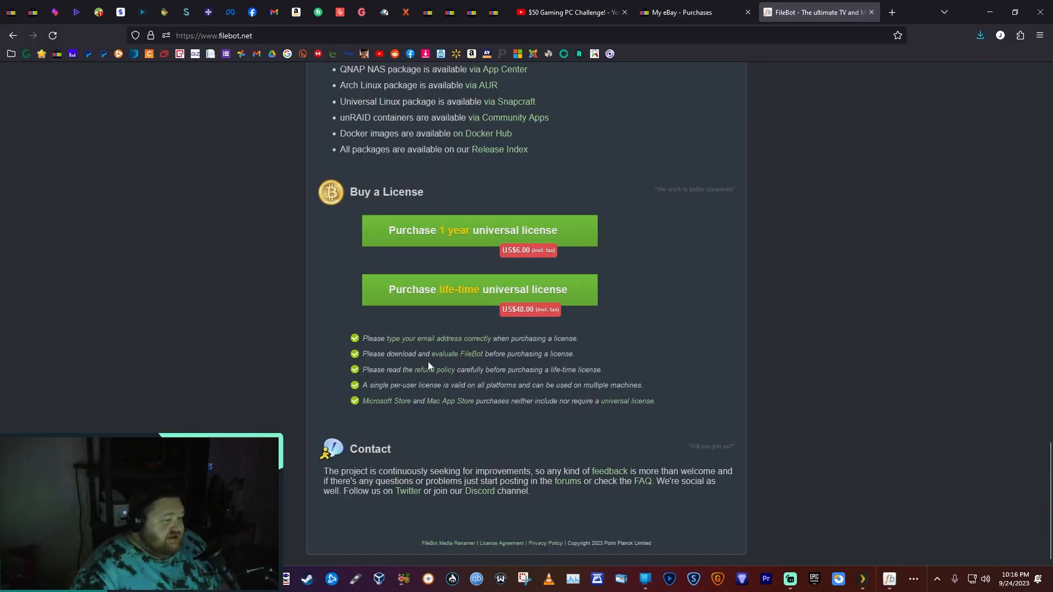
mouse_move(596, 236)
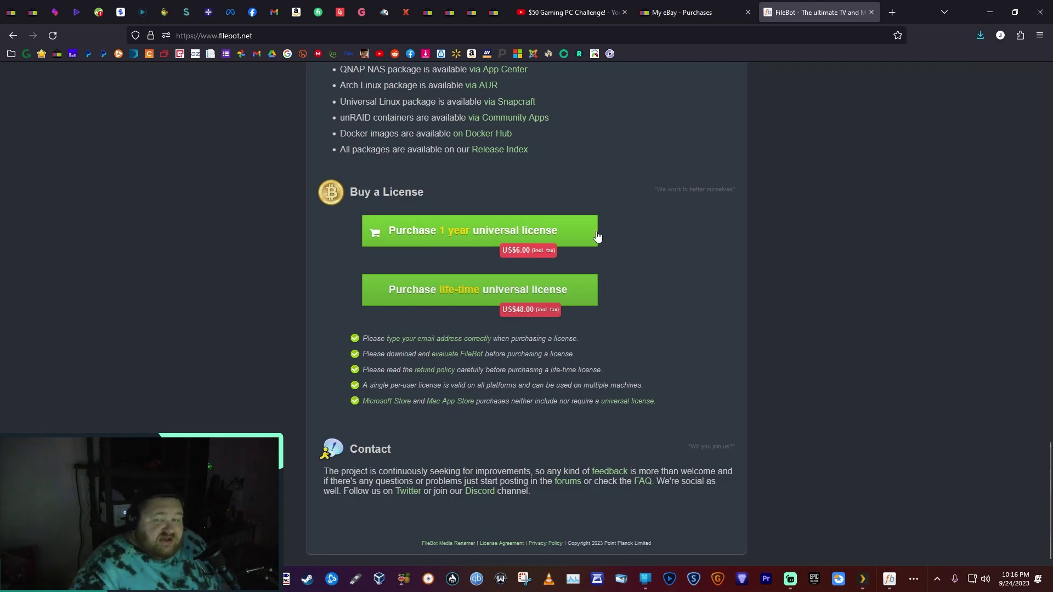
mouse_move(535, 258)
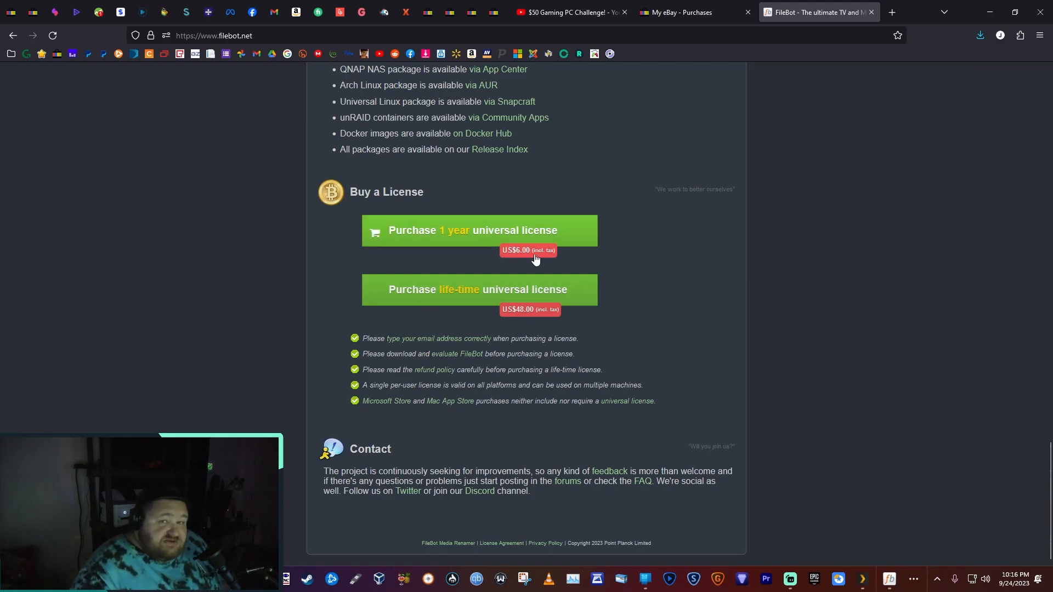
mouse_move(430, 304)
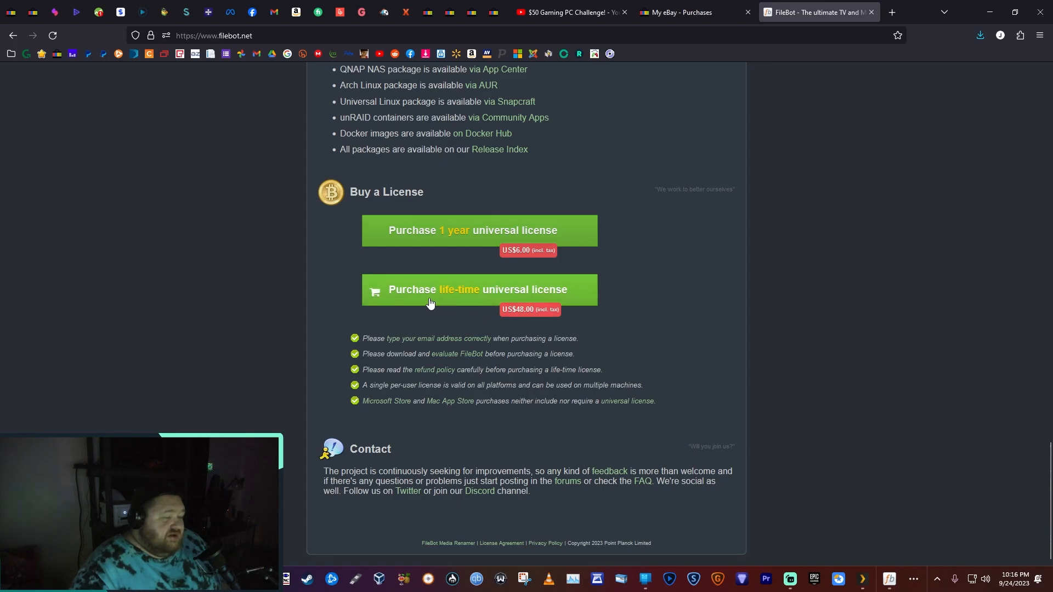
mouse_move(541, 317)
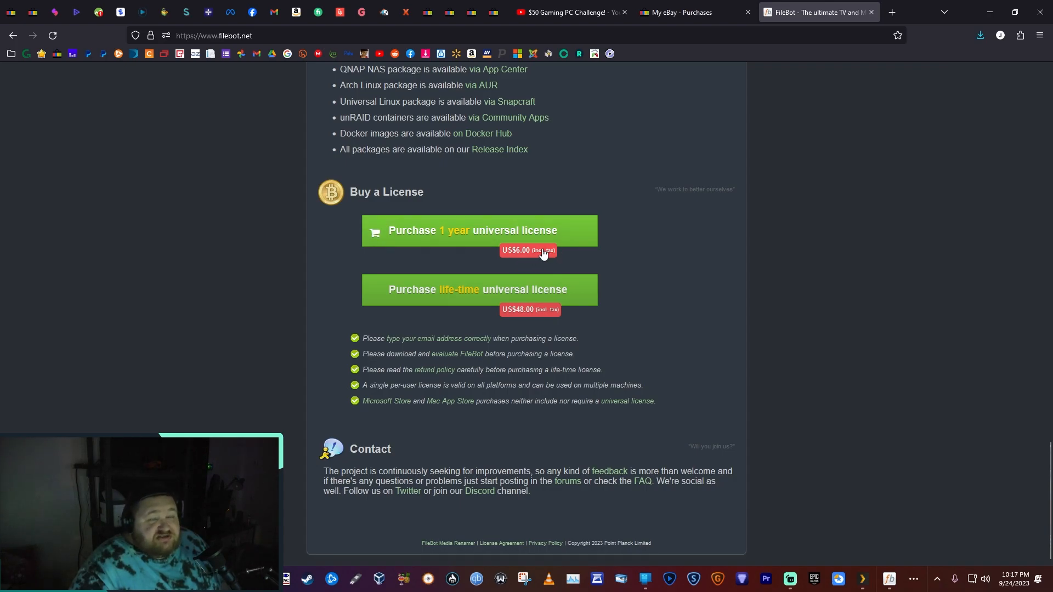
mouse_move(574, 252)
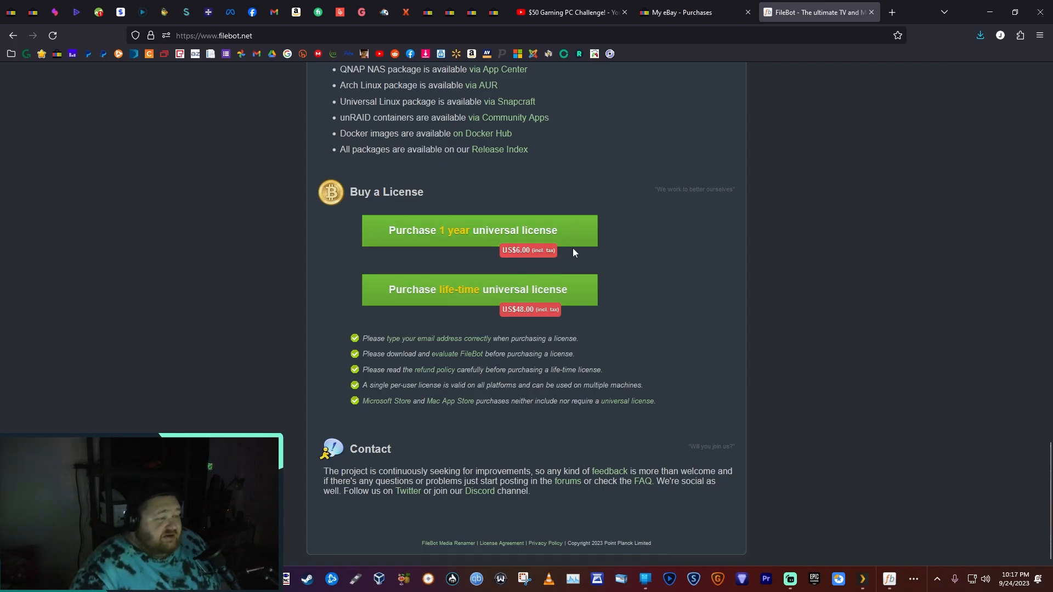
mouse_move(517, 277)
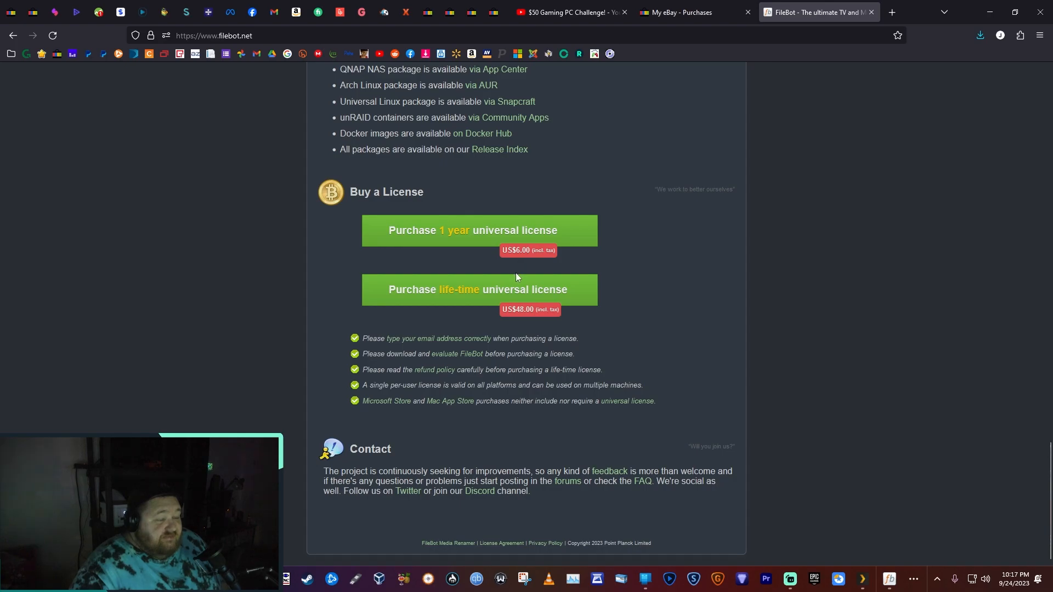
mouse_move(529, 315)
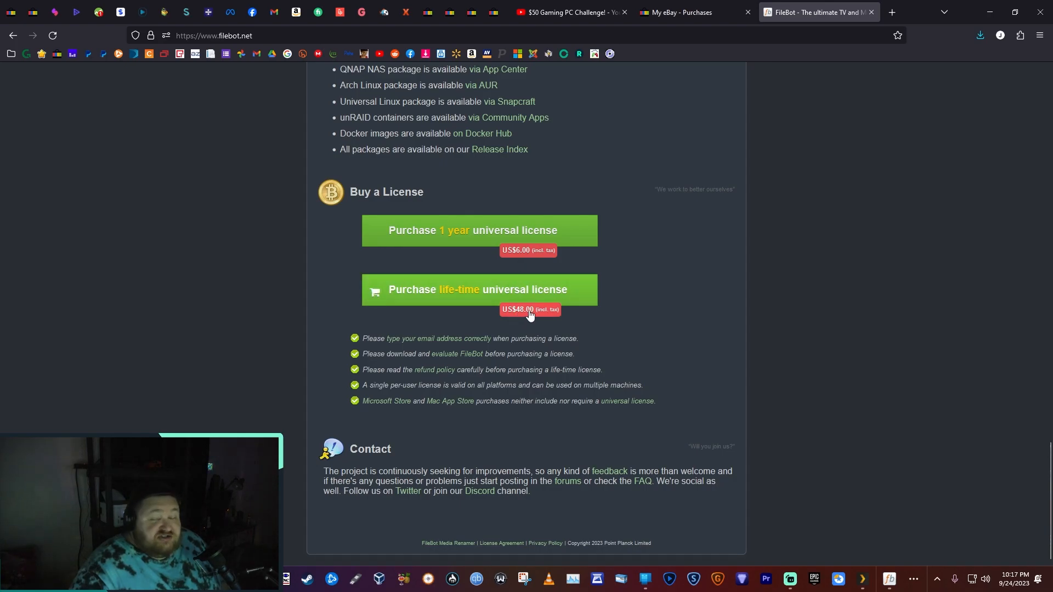
mouse_move(789, 230)
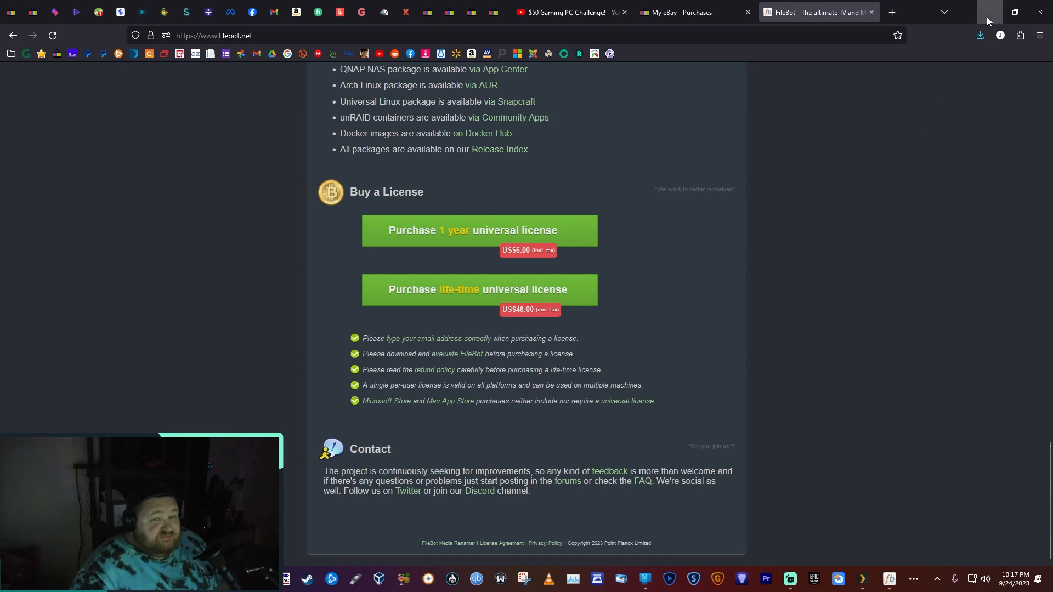
Step: Switch to the browser showing filebot.net
click(987, 12)
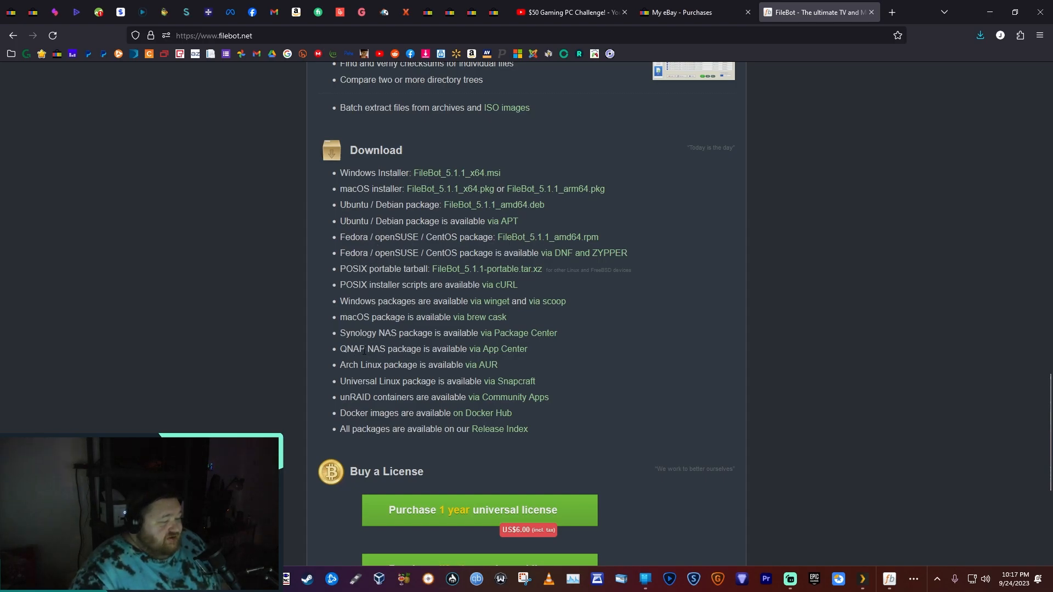
mouse_move(376, 362)
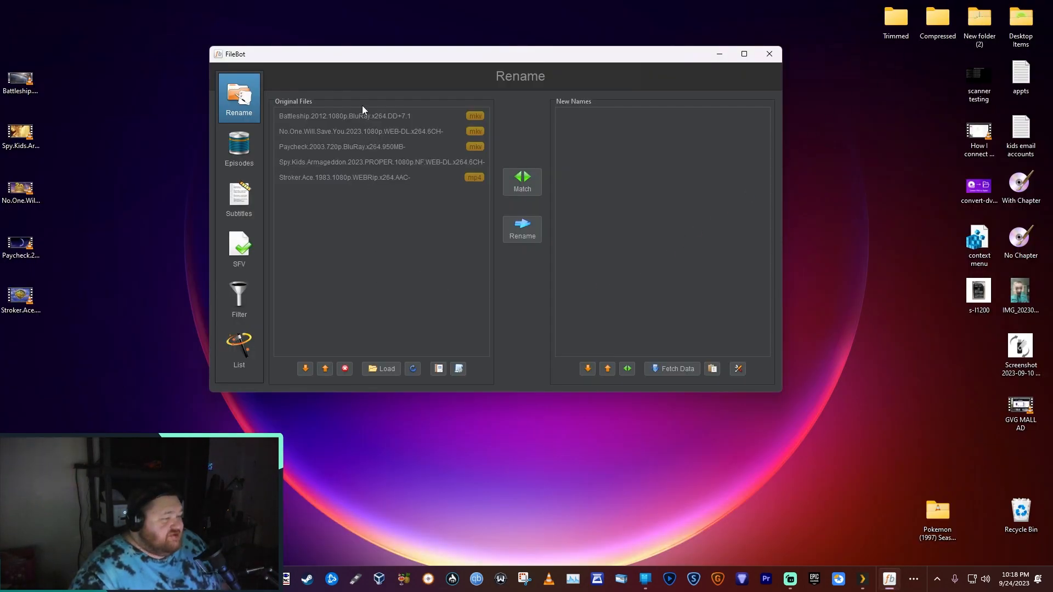
mouse_move(346, 198)
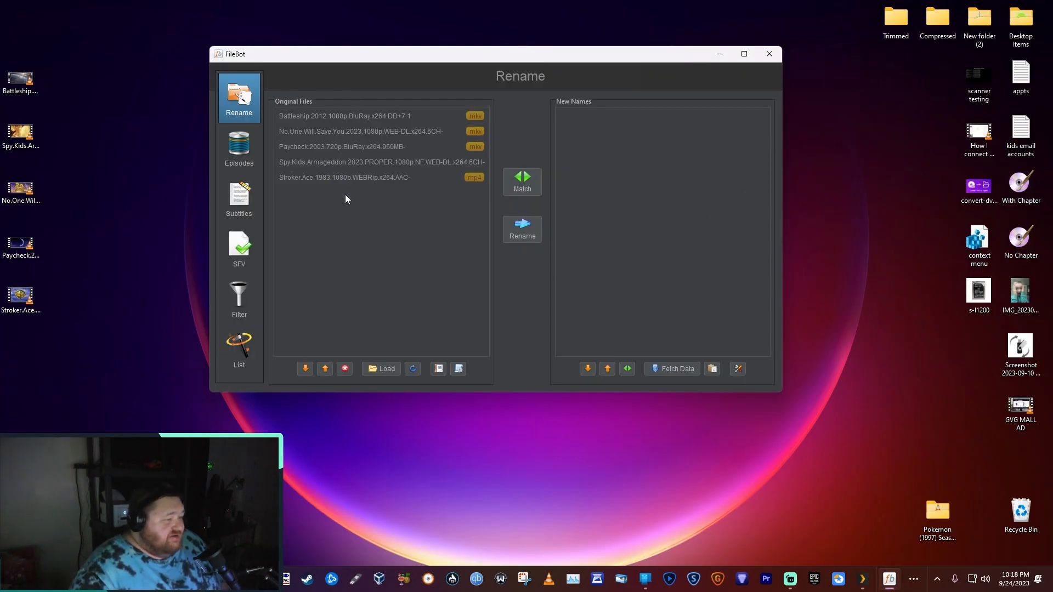
mouse_move(429, 232)
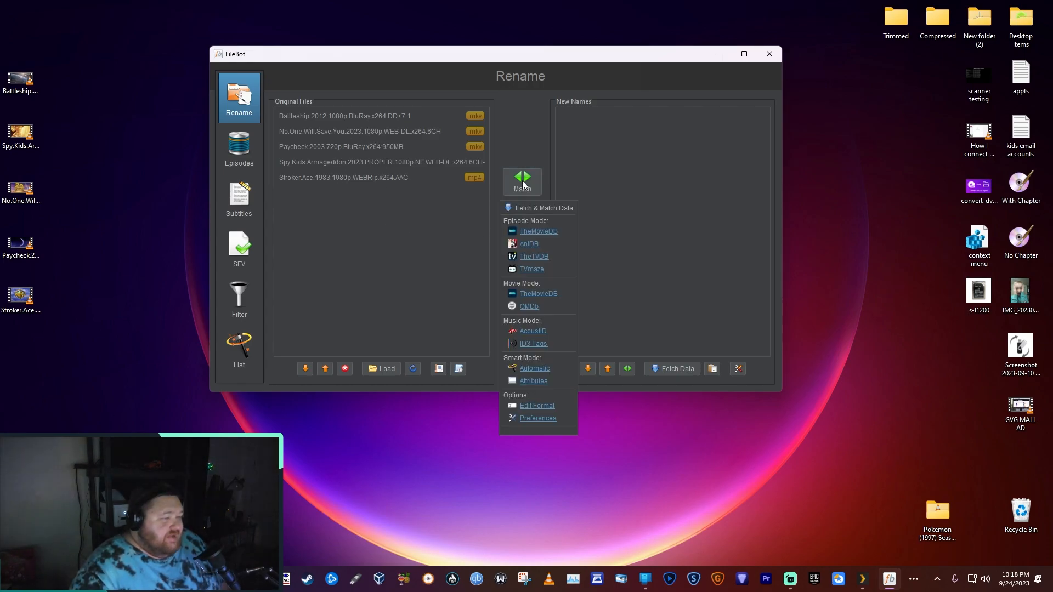
mouse_move(530, 239)
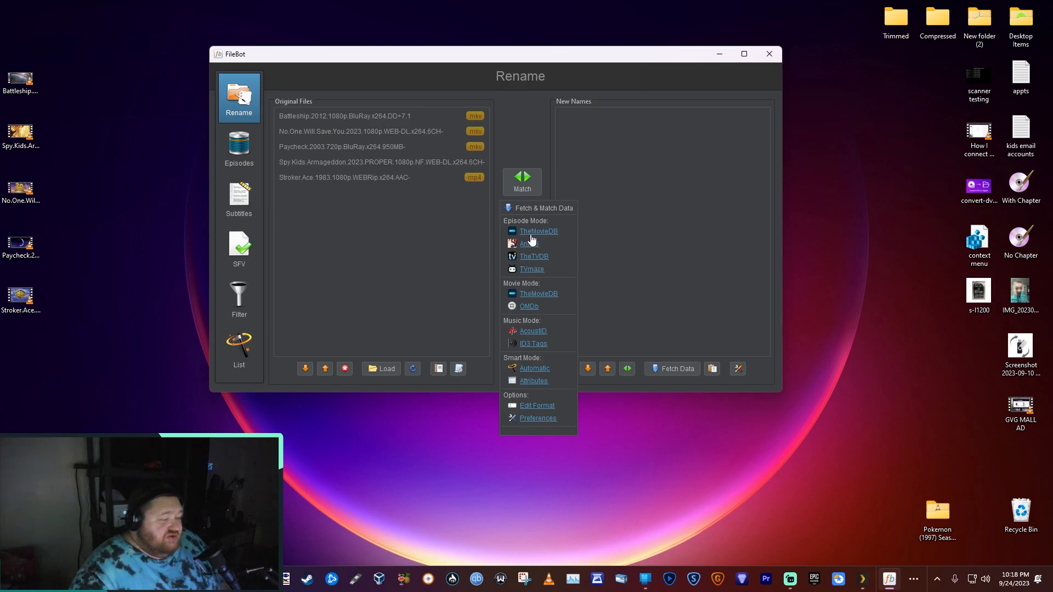
mouse_move(533, 315)
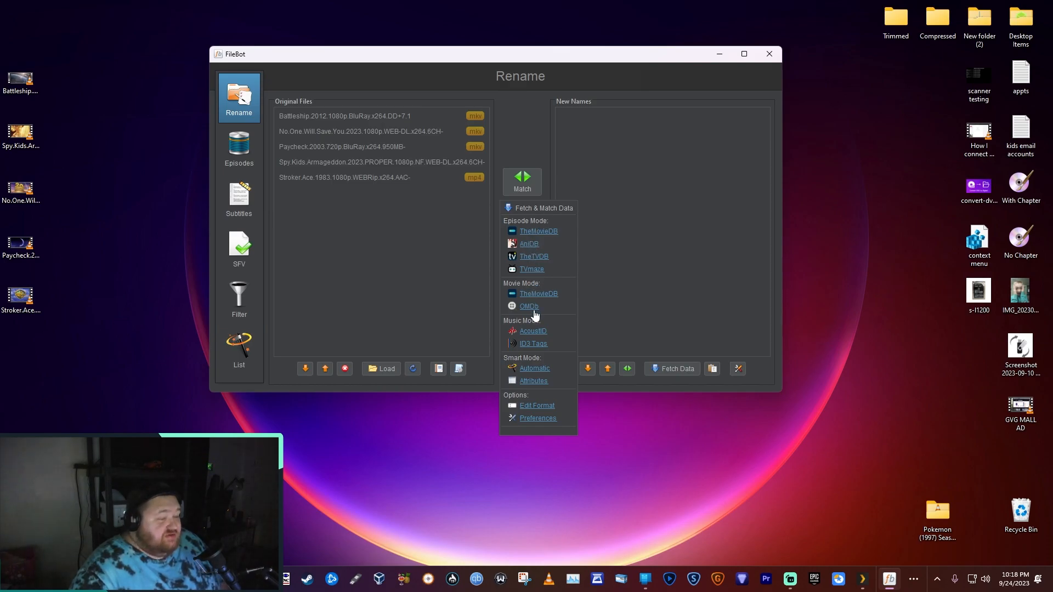
mouse_move(541, 276)
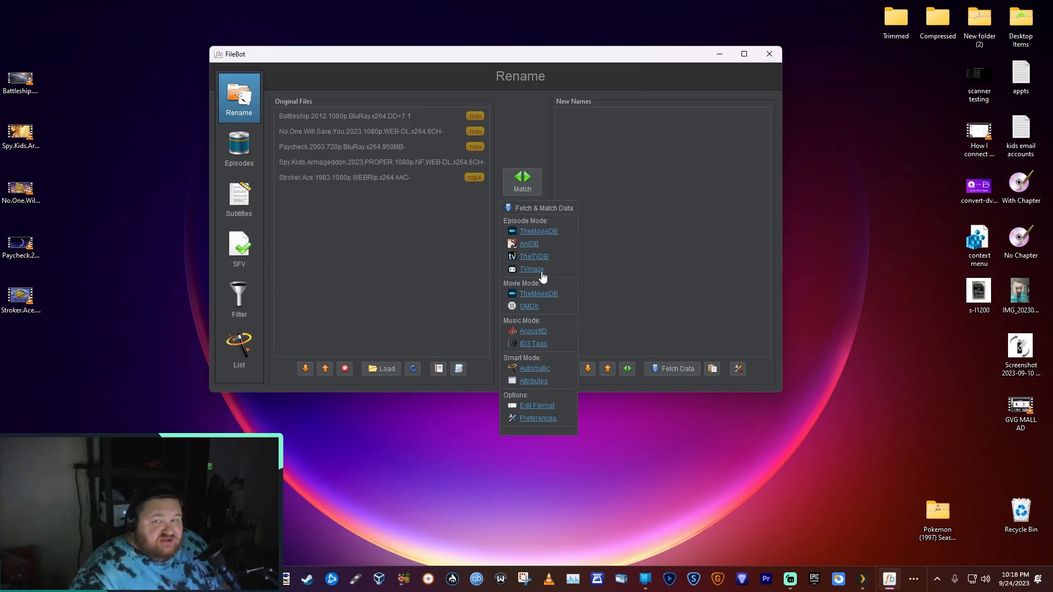
mouse_move(533, 204)
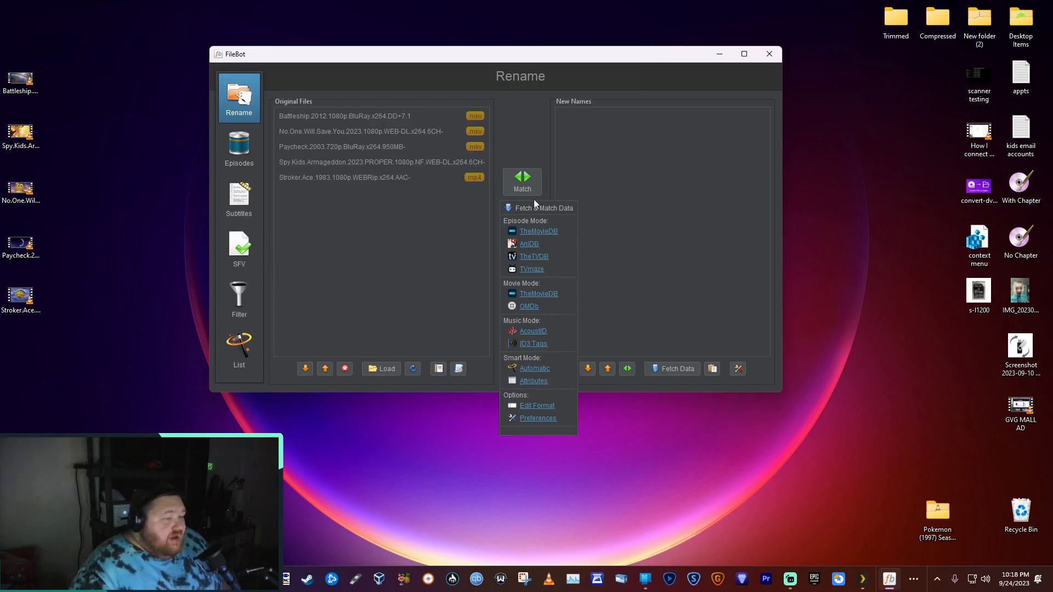
mouse_move(539, 341)
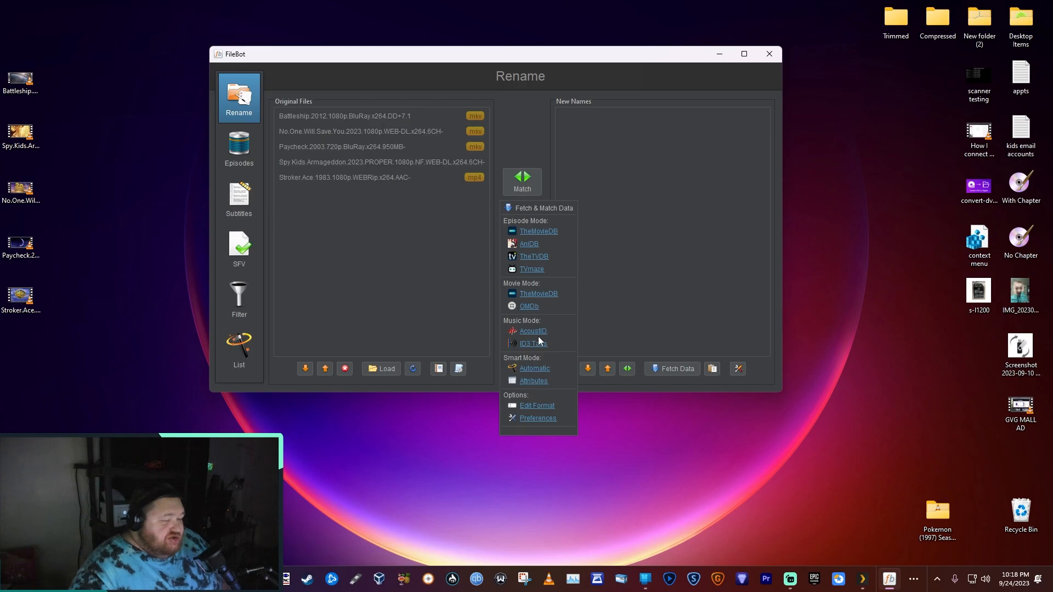
mouse_move(529, 378)
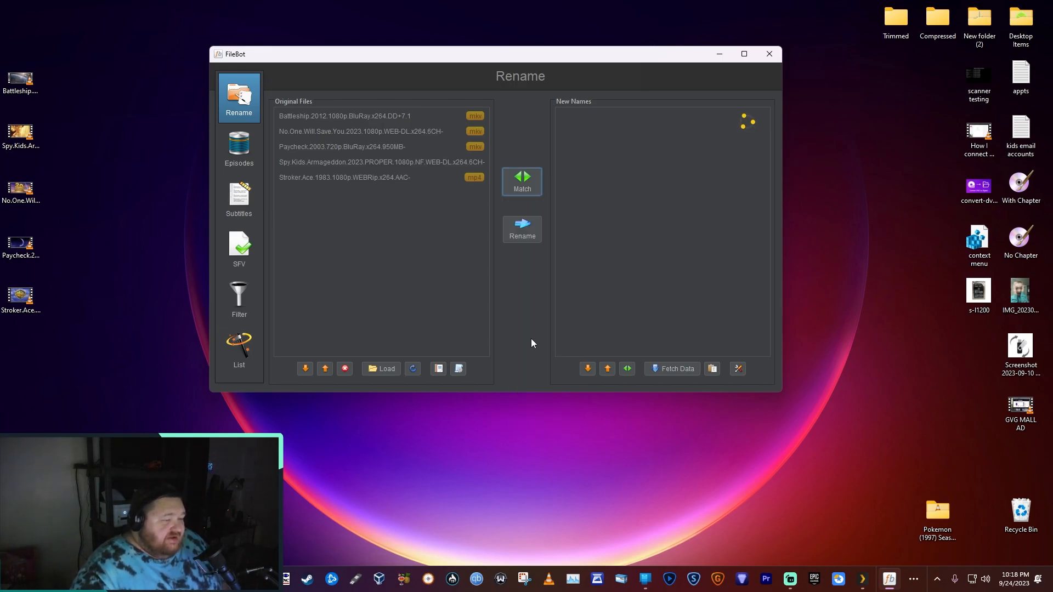
mouse_move(547, 269)
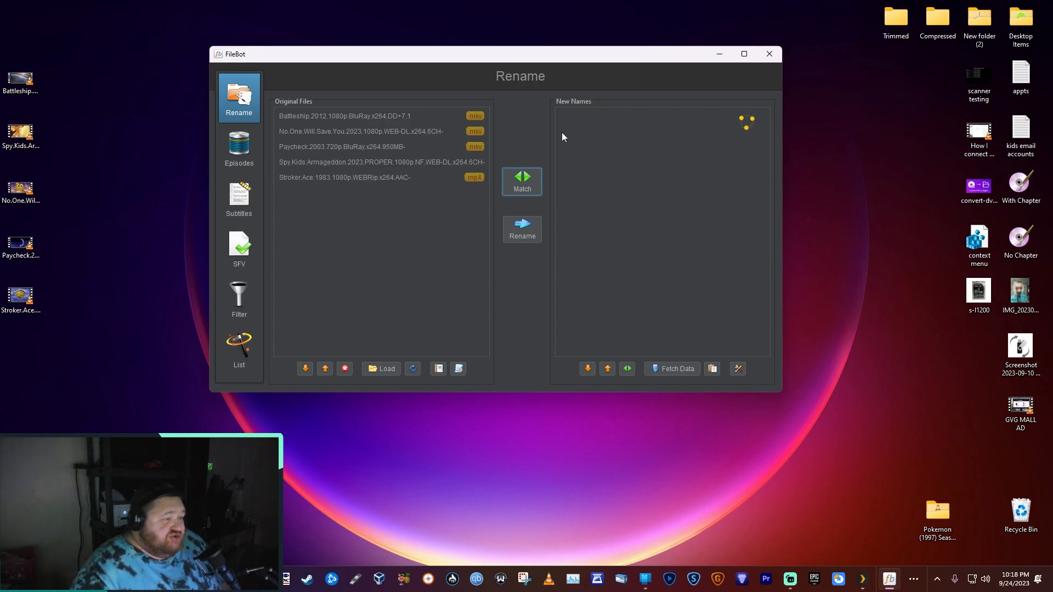
mouse_move(617, 195)
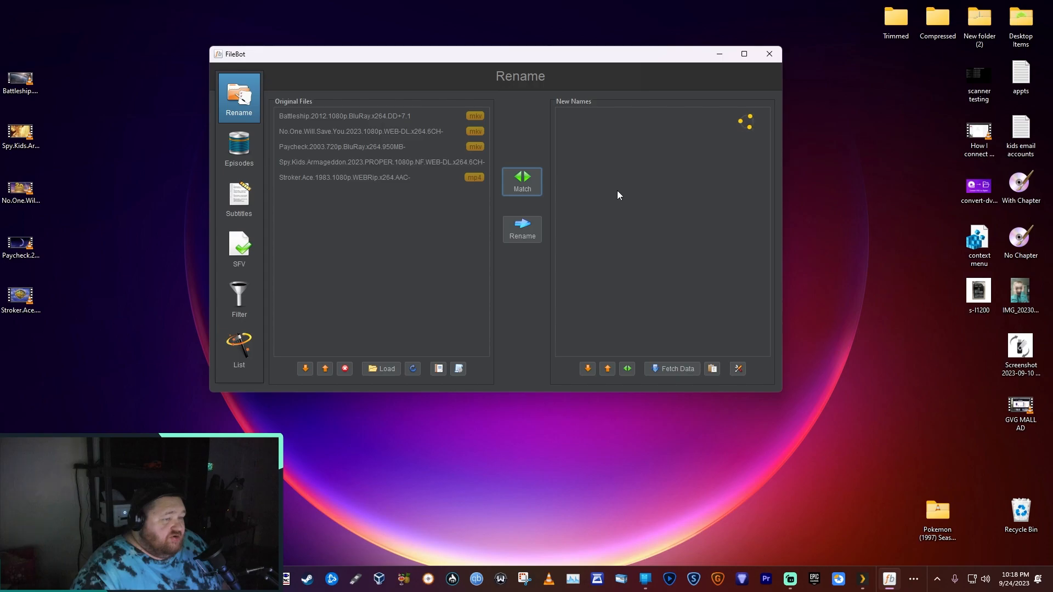
Step: Match the five movies with TheMovieDB and rename them, e.g. Battleship (2012)
click(522, 181)
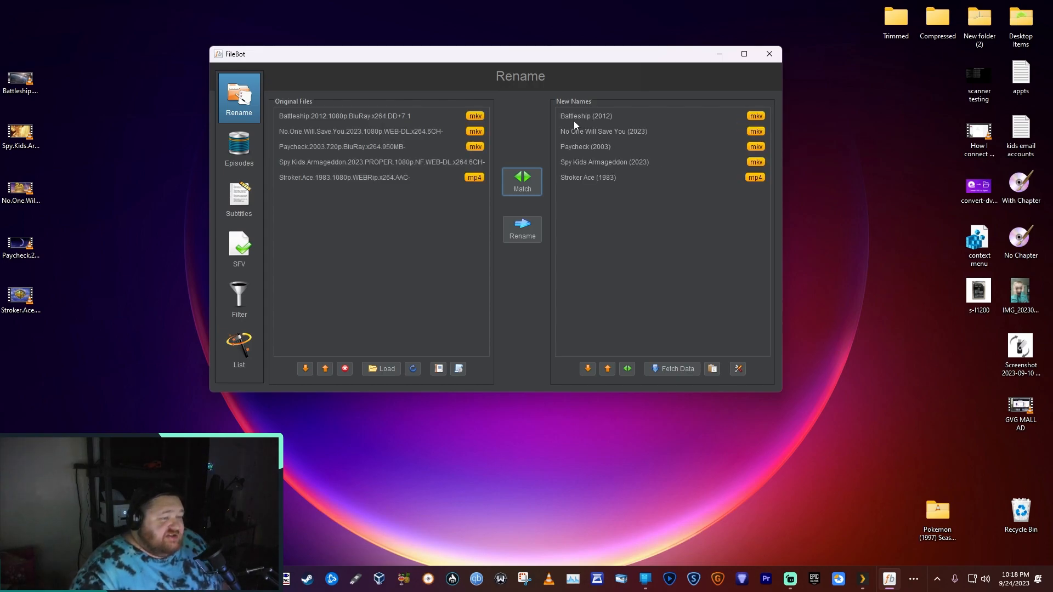
mouse_move(596, 123)
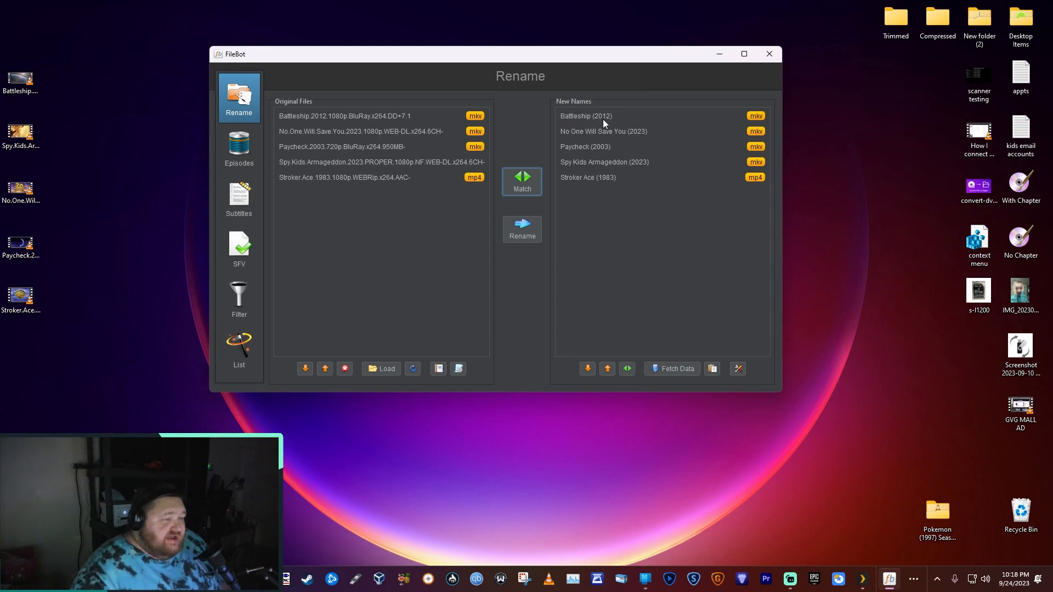
mouse_move(638, 163)
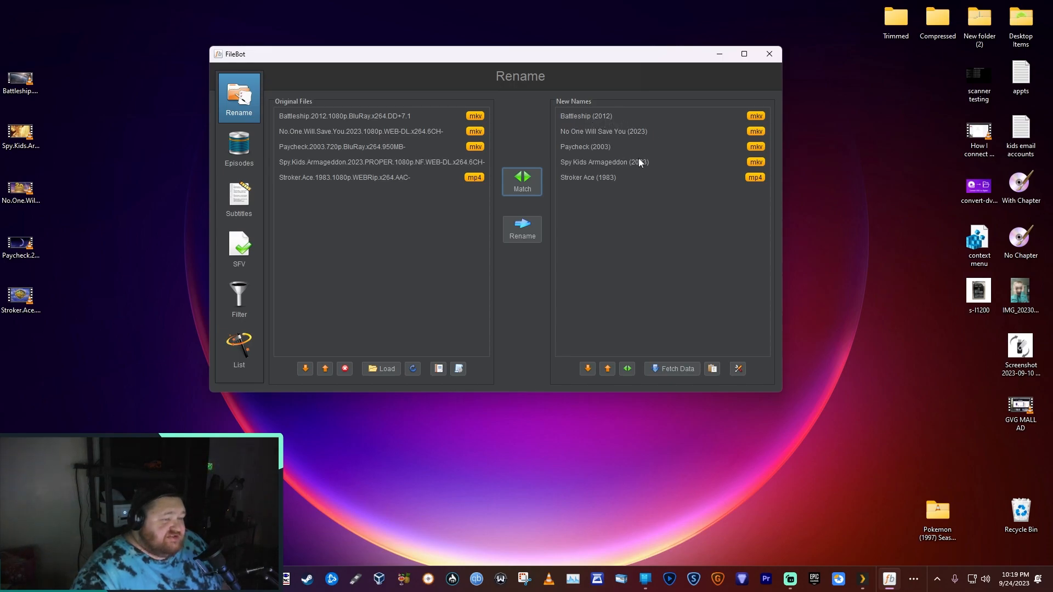
mouse_move(575, 222)
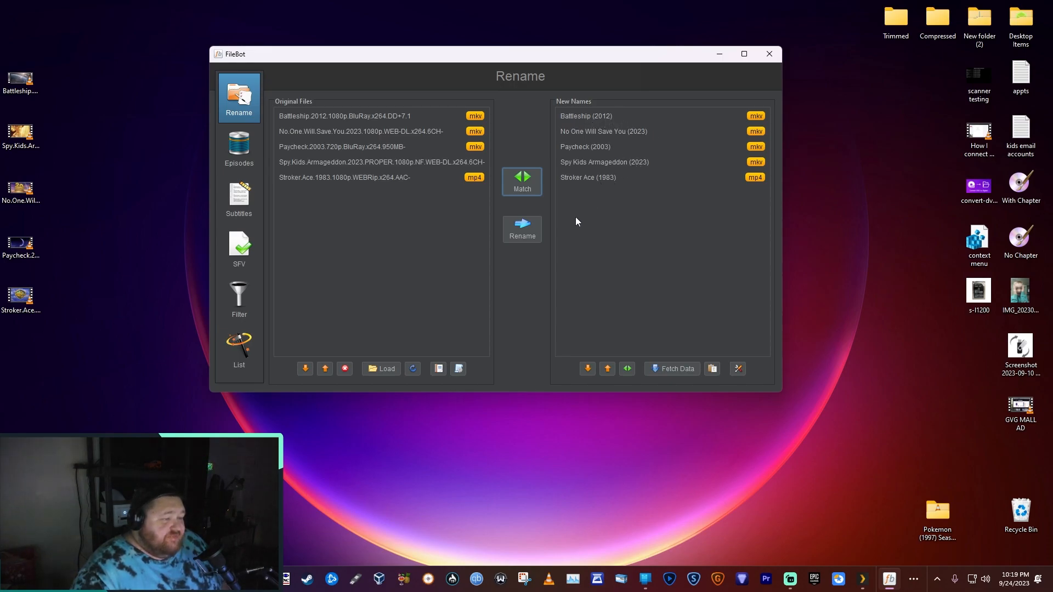
click(521, 229)
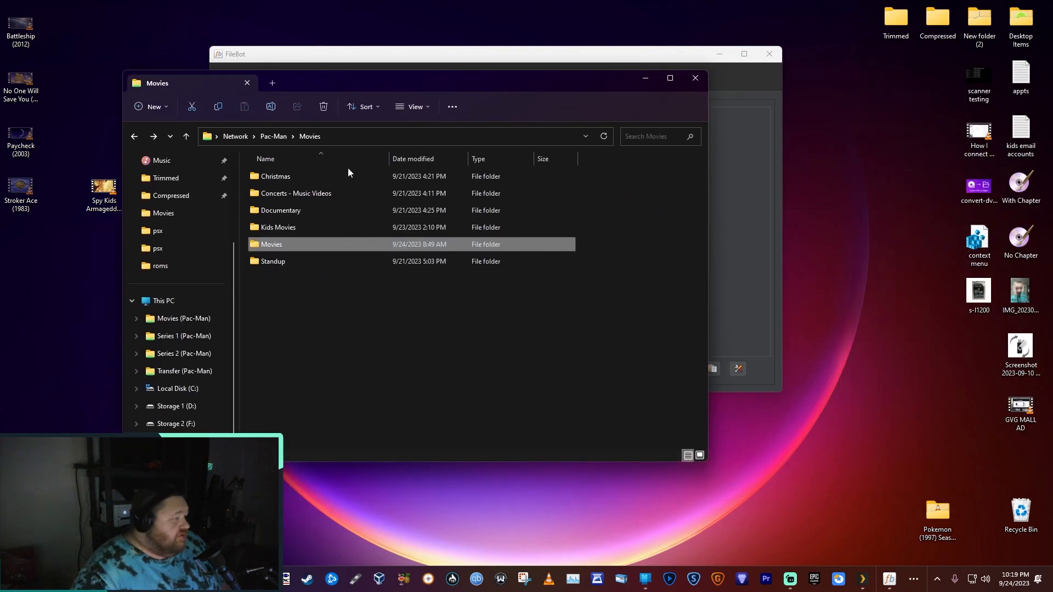
Step: Paste the four renamed films into the network Movies folder, then bring up Kids Movies' menu
right_click(271, 244)
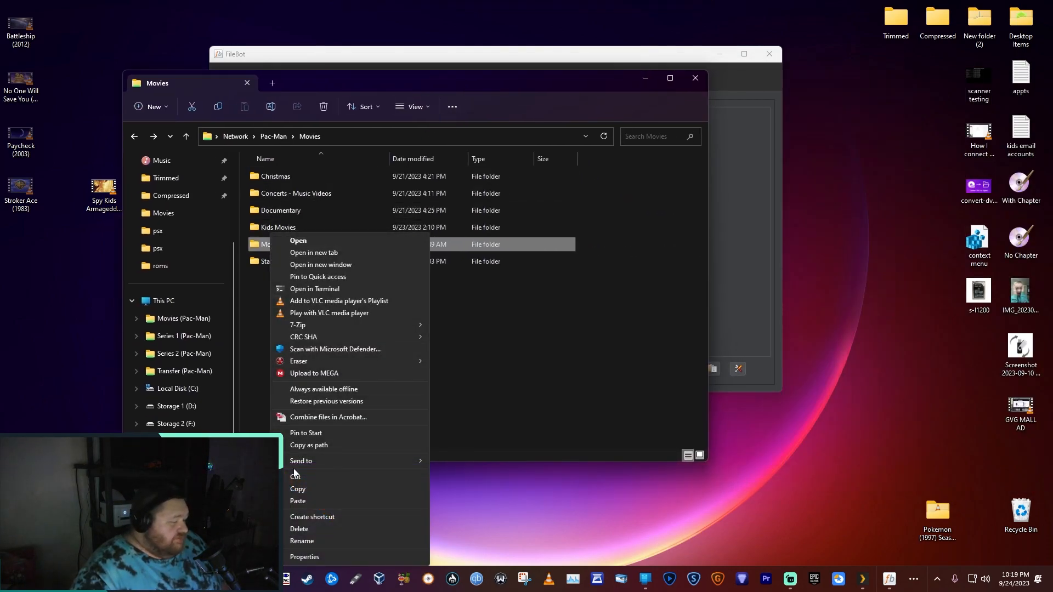
click(297, 500)
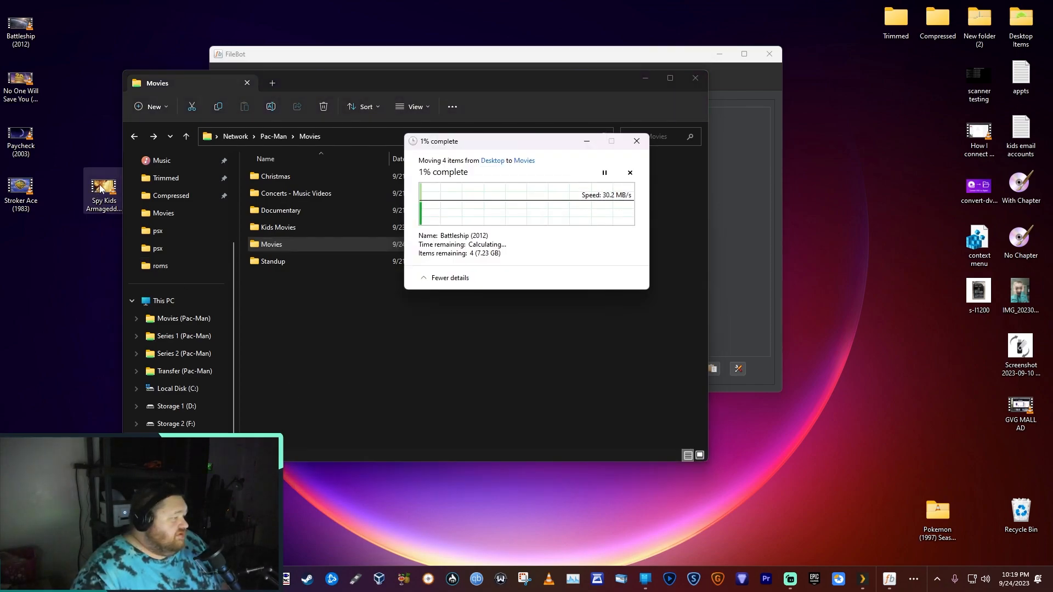
right_click(102, 192)
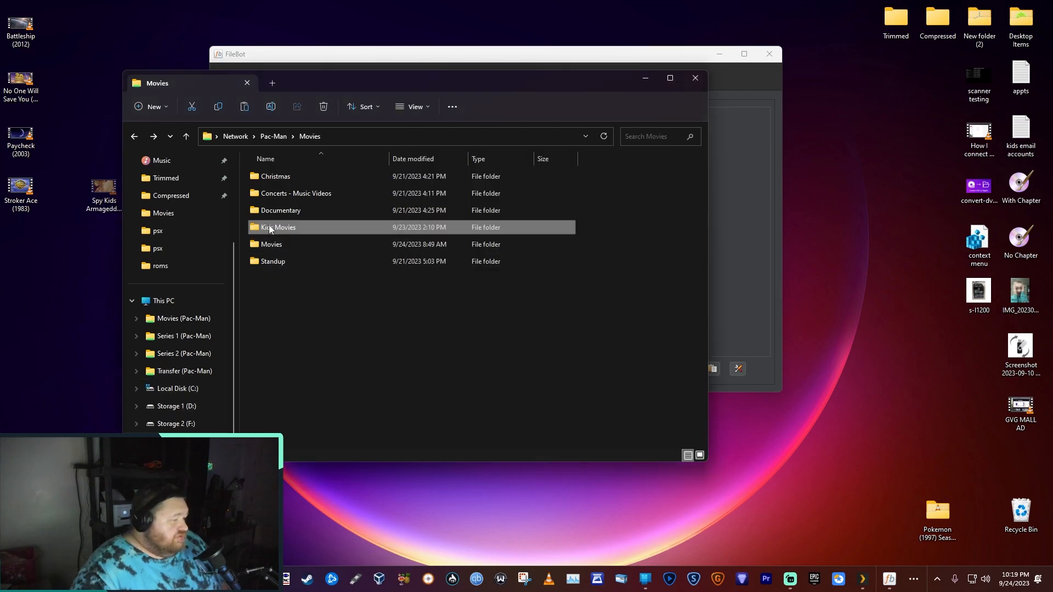
mouse_move(296, 496)
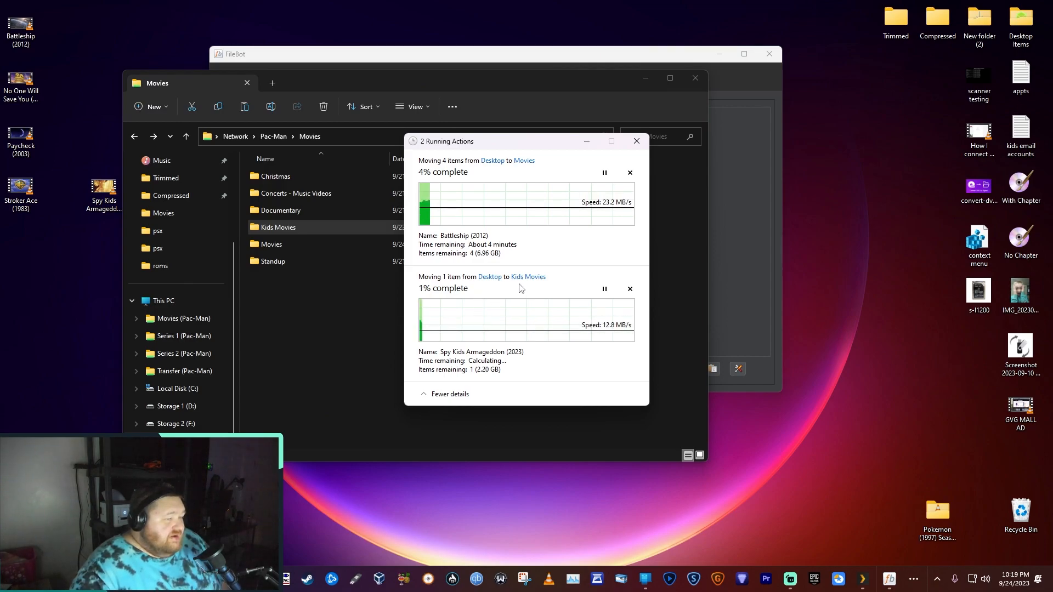
mouse_move(520, 281)
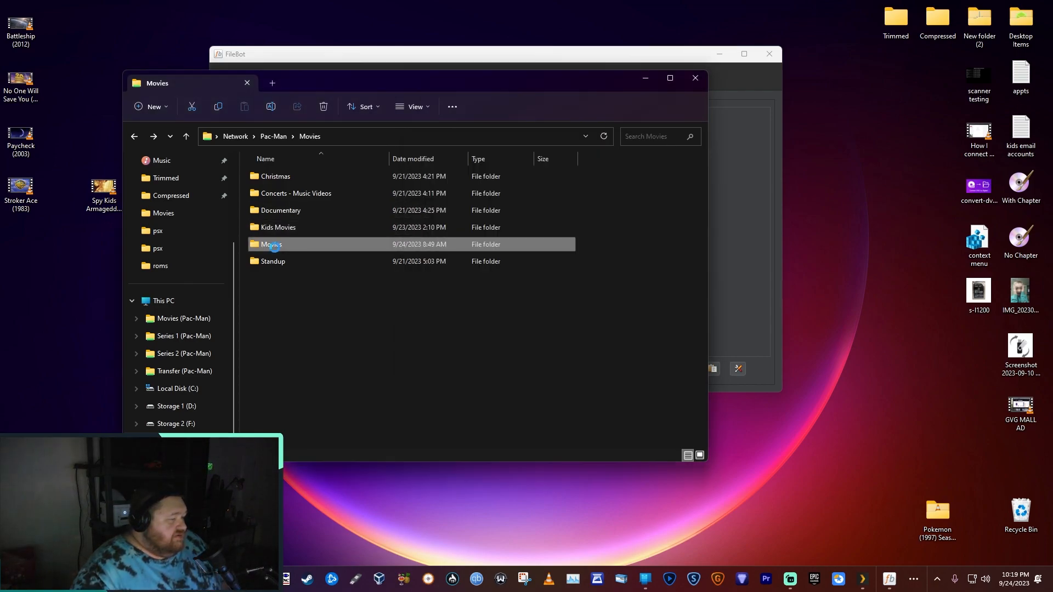
Step: Open the network Movies folder and scroll through its alphabetical movie files
double_click(272, 244)
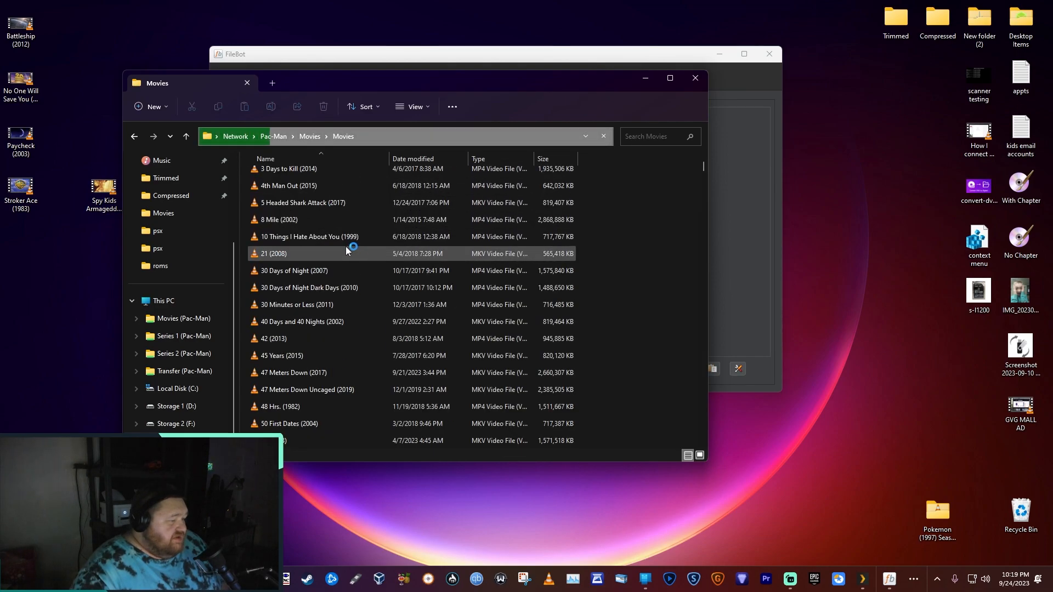
scroll(down, 3)
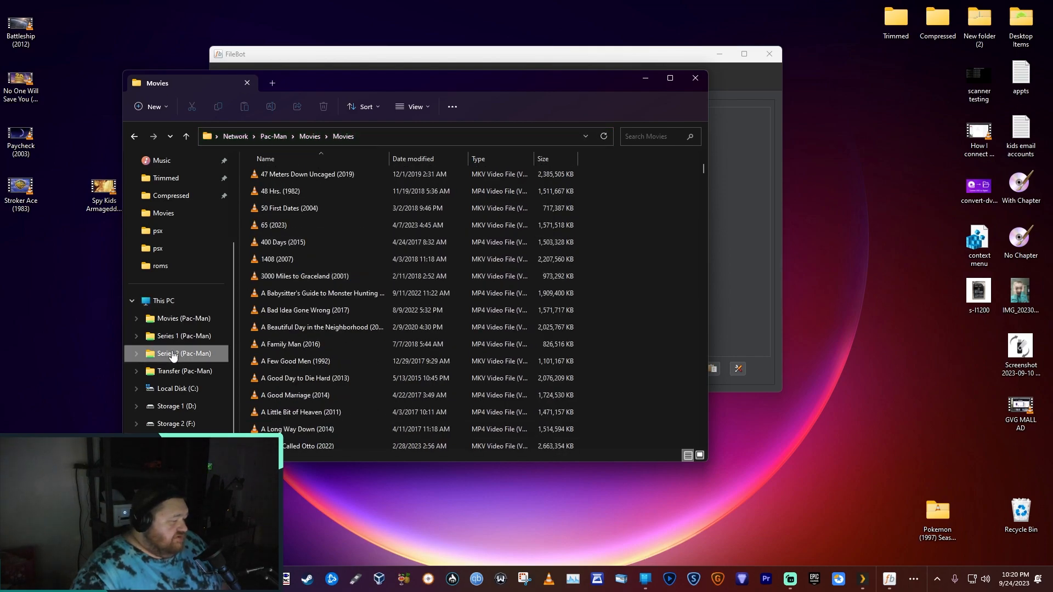
Step: Open the Arrow show folder under Series on the Series 2 share
click(182, 353)
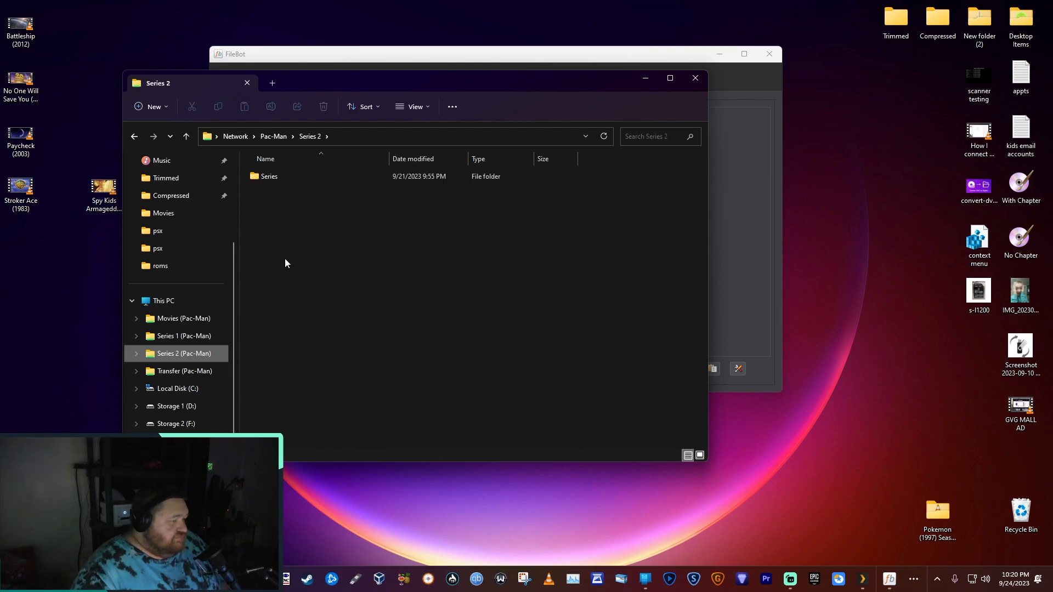
double_click(269, 176)
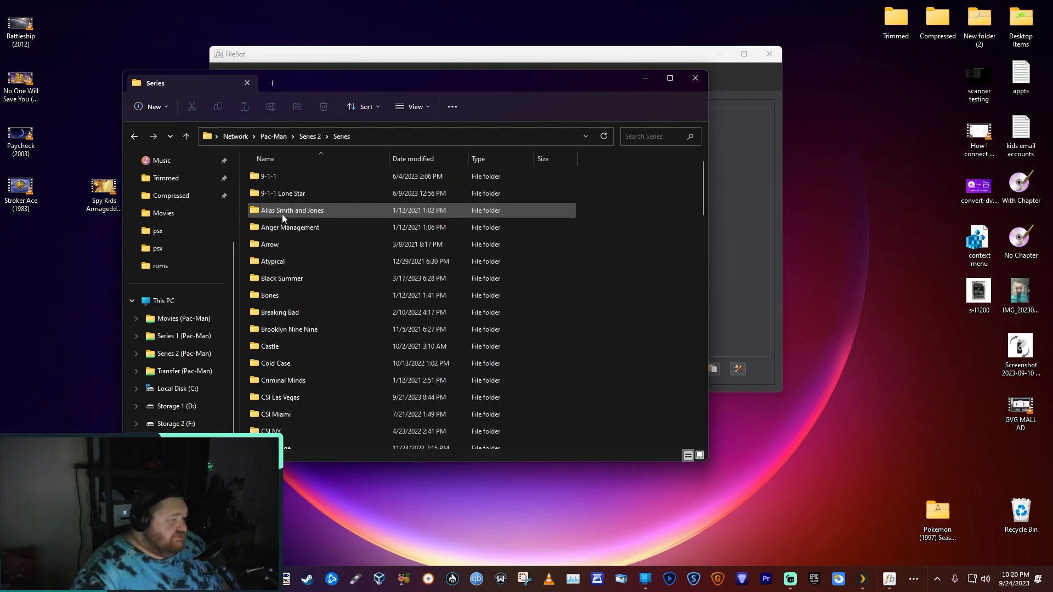
click(269, 244)
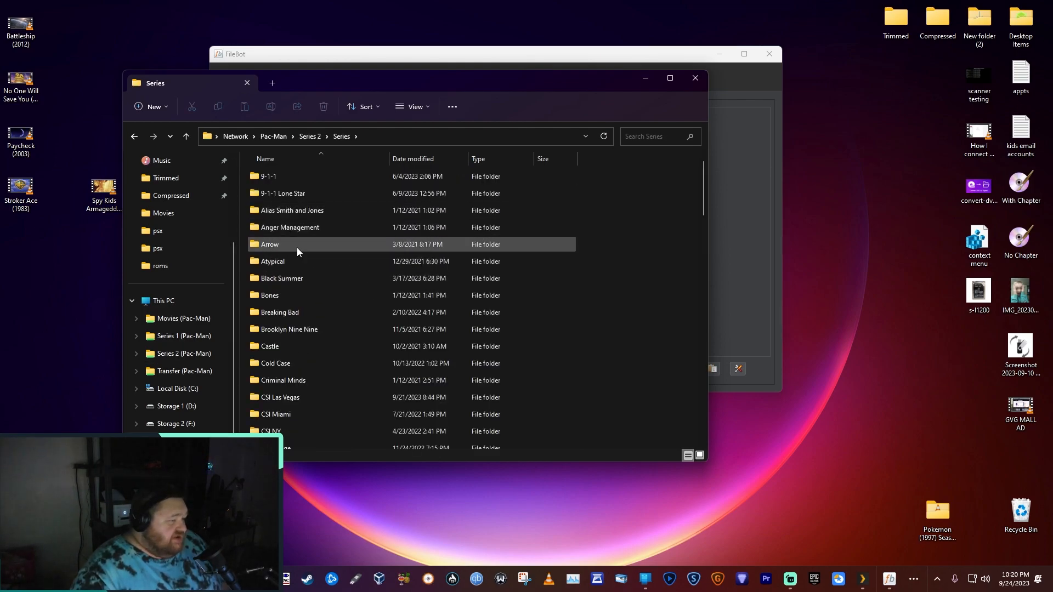
double_click(269, 244)
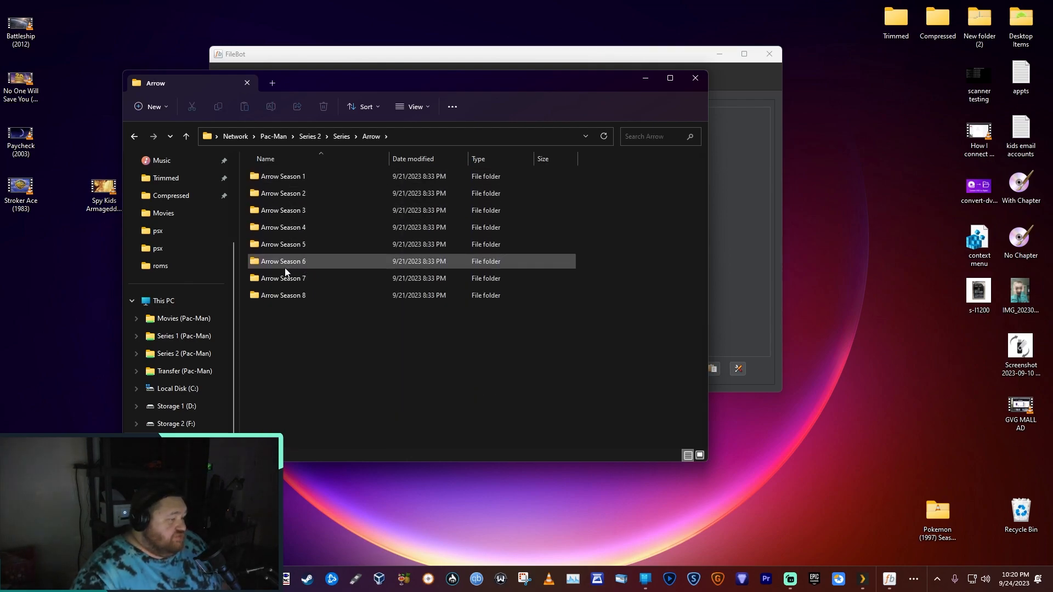
Step: Browse the Arrow Season 1 episodes, then return to the Arrow folder
click(283, 176)
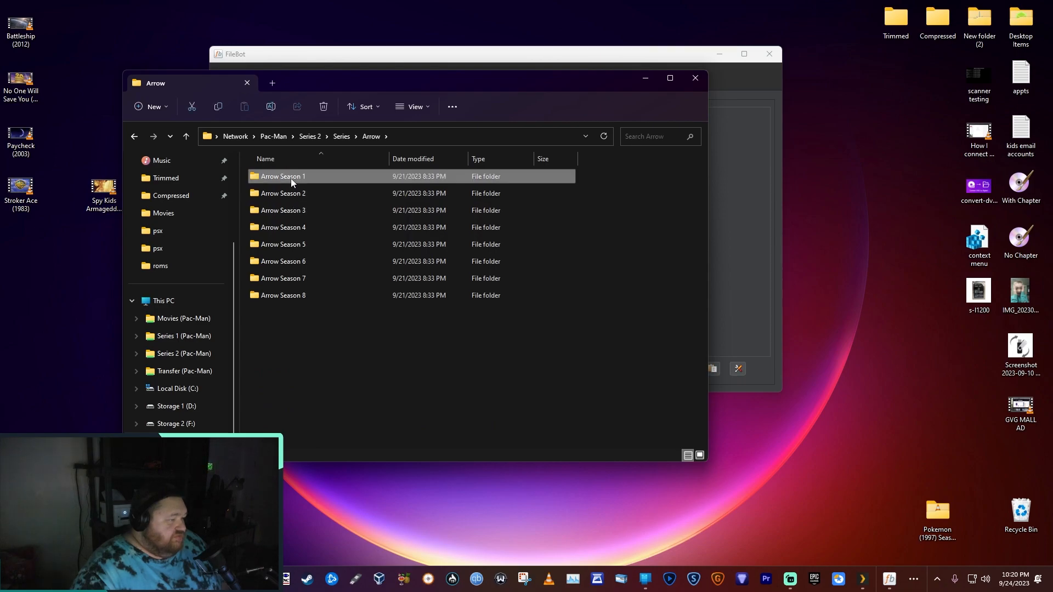
double_click(282, 176)
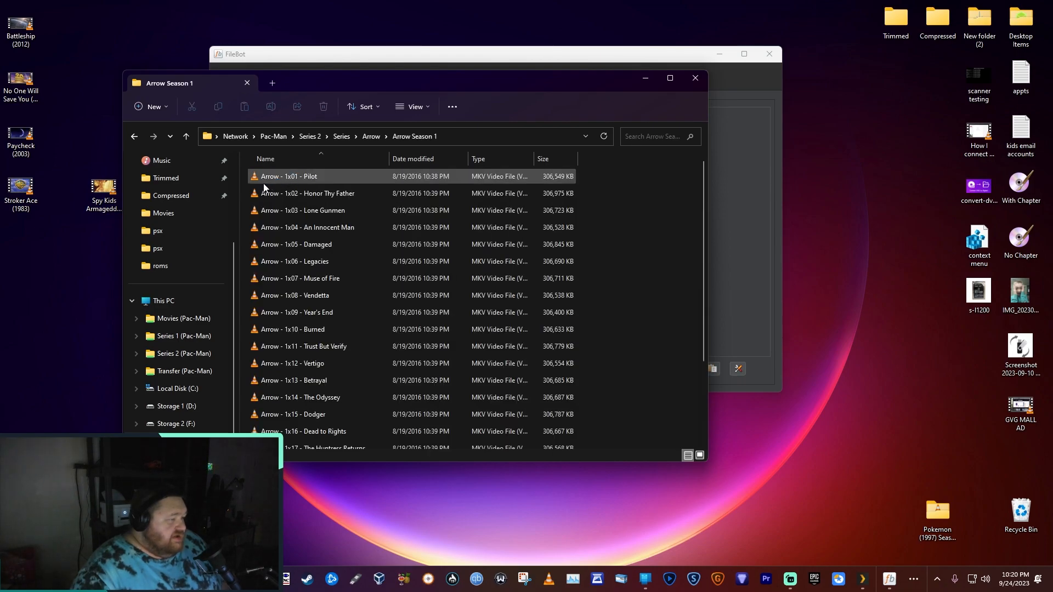
mouse_move(277, 181)
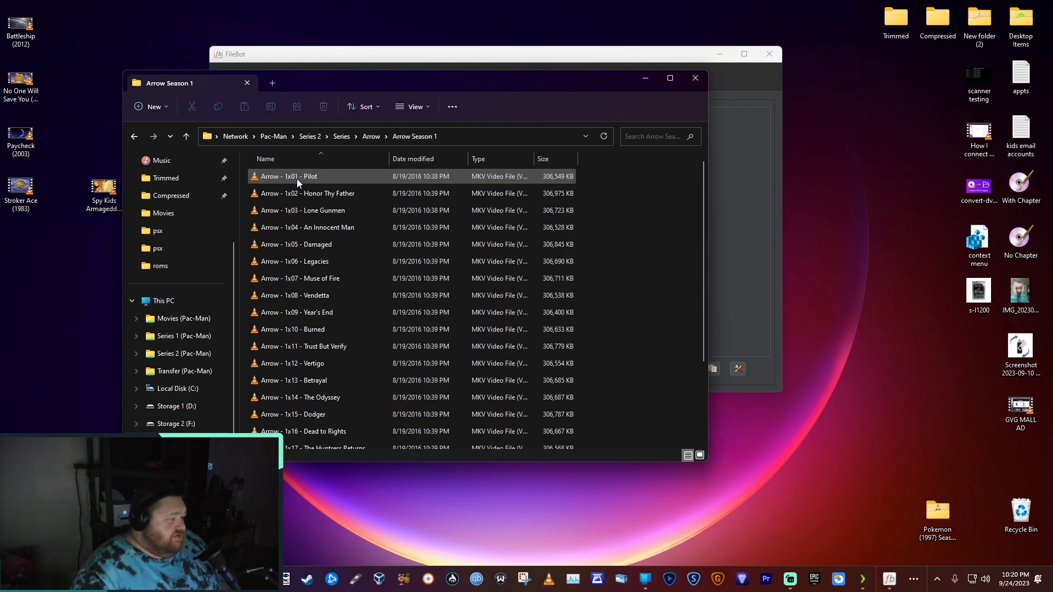
mouse_move(329, 186)
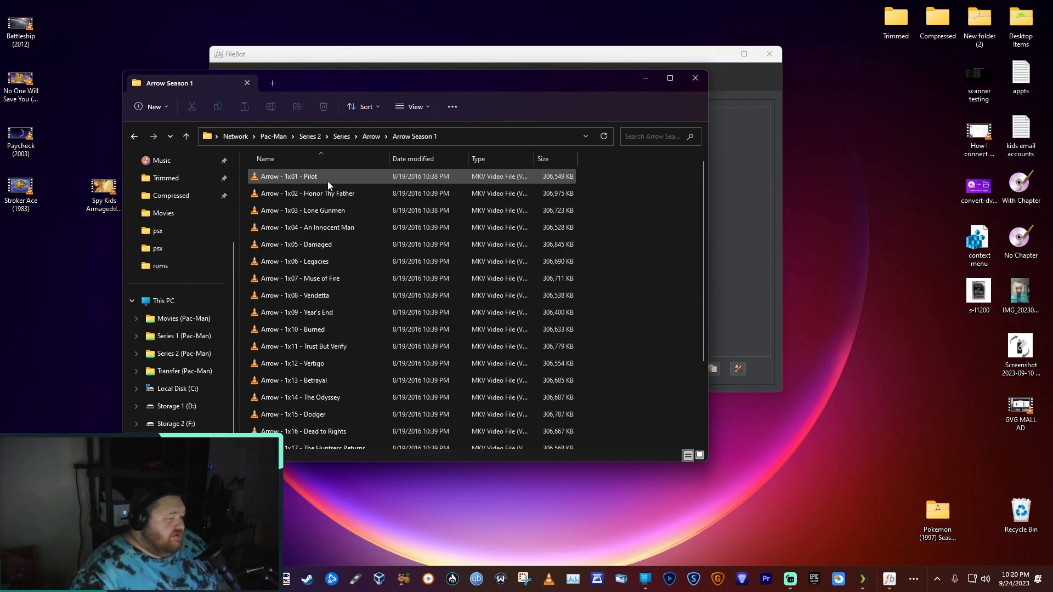
scroll(down, 3)
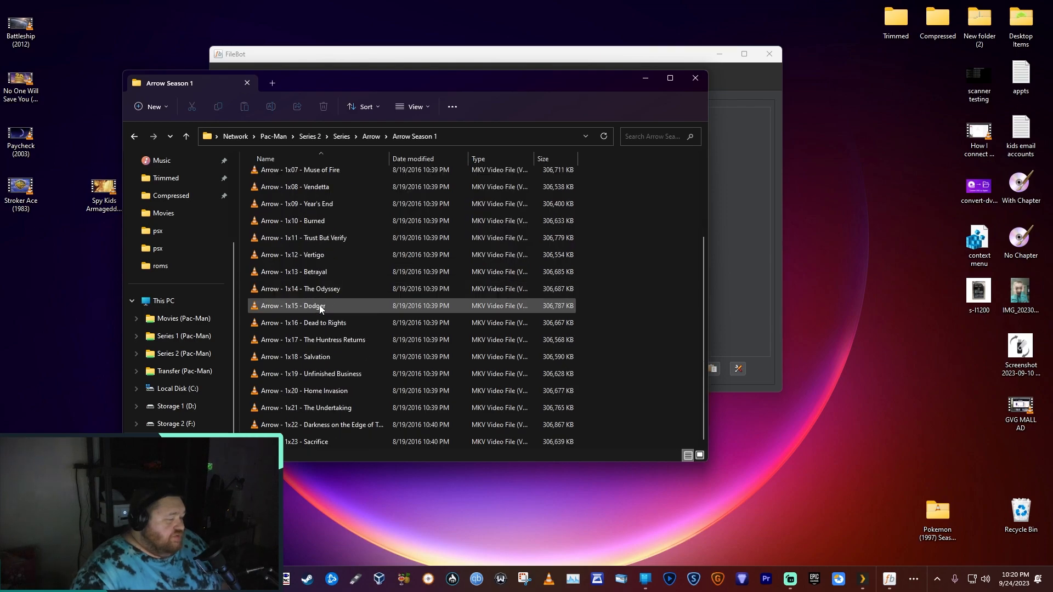
scroll(up, 3)
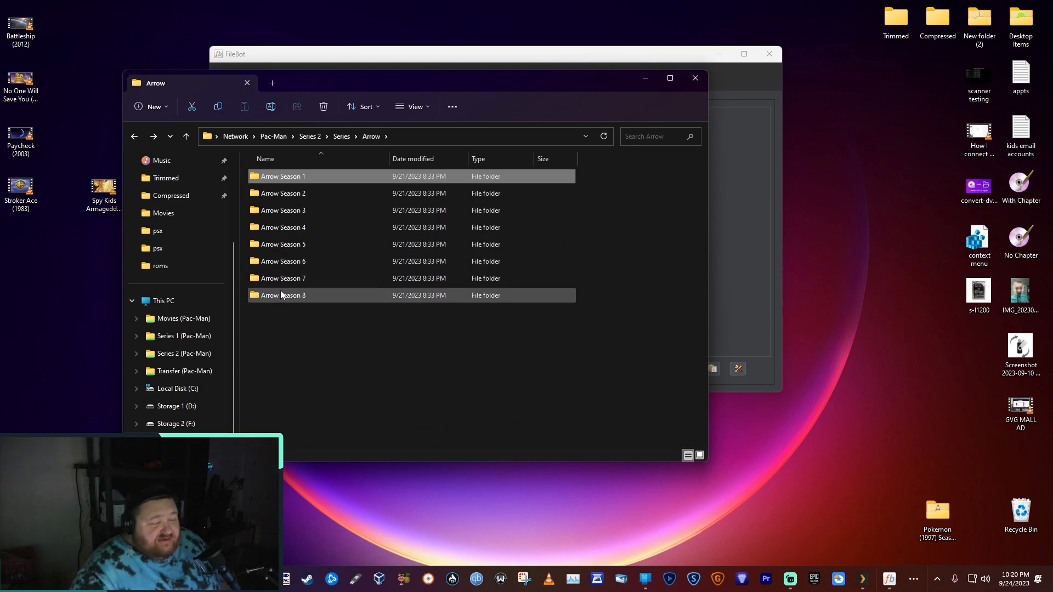
click(283, 176)
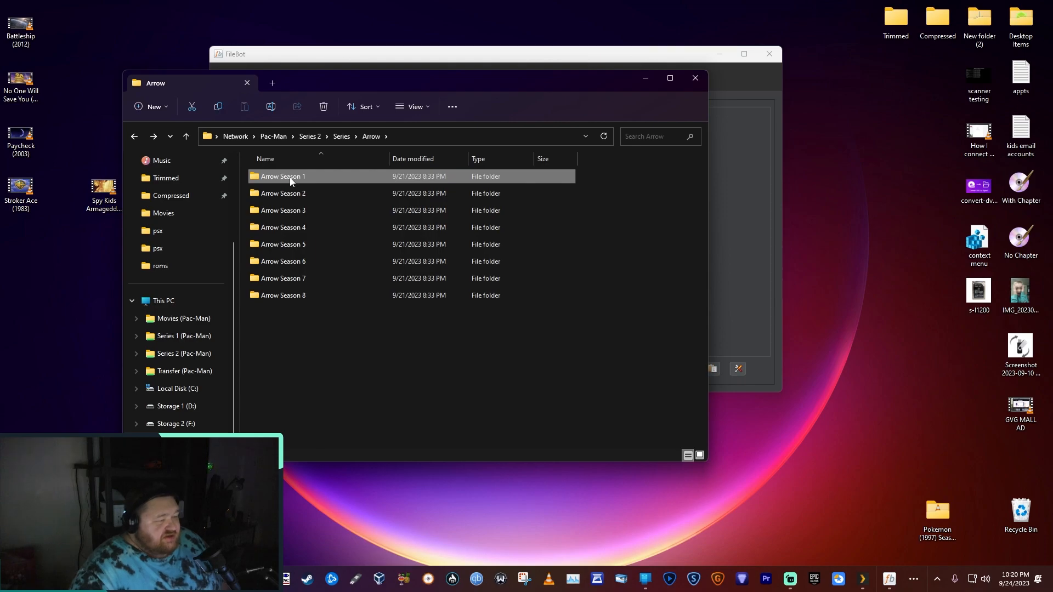
mouse_move(323, 476)
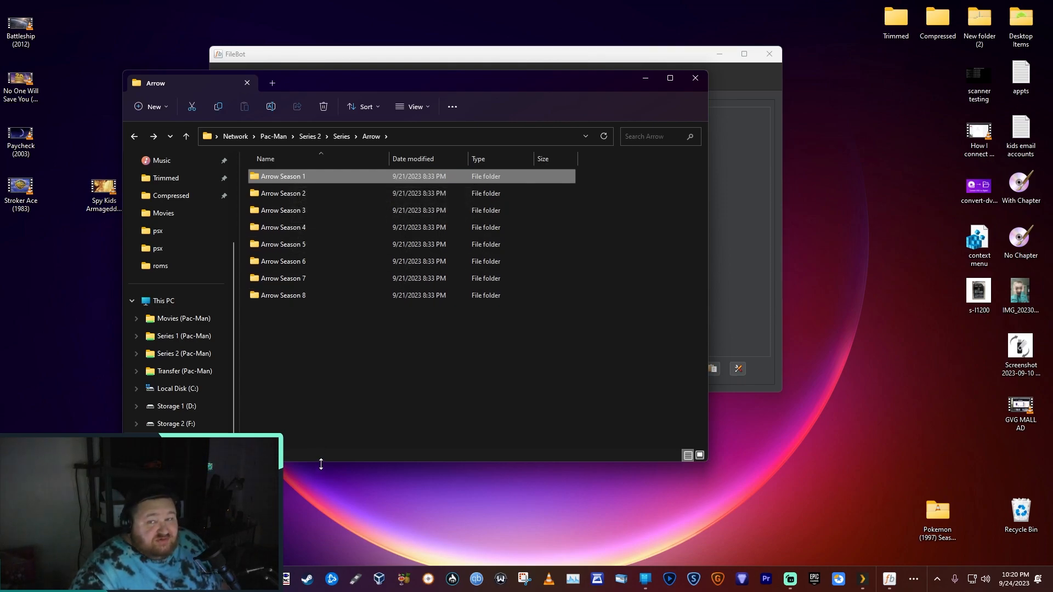
mouse_move(325, 390)
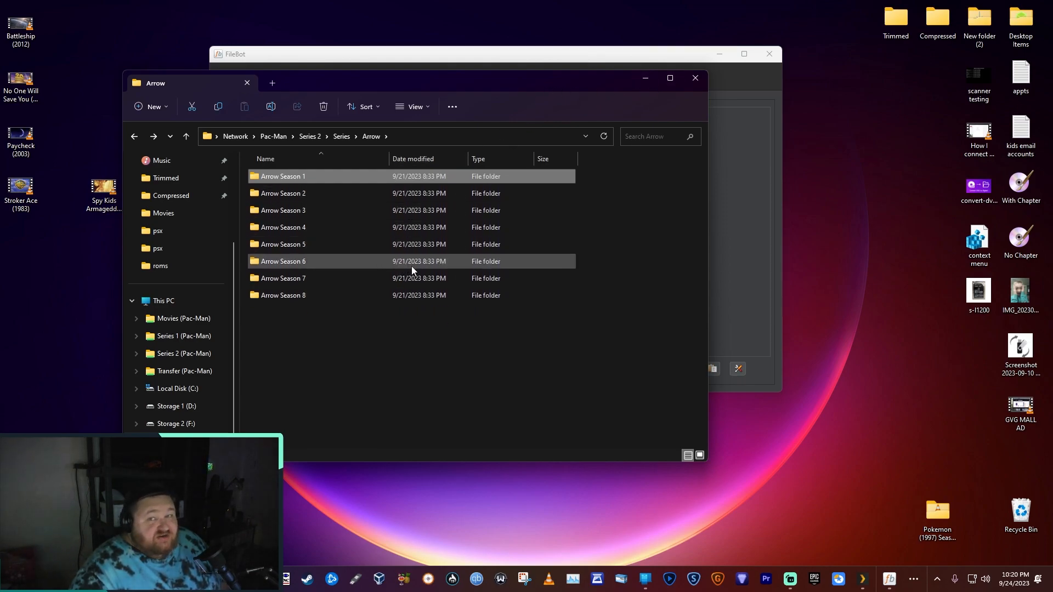
mouse_move(326, 266)
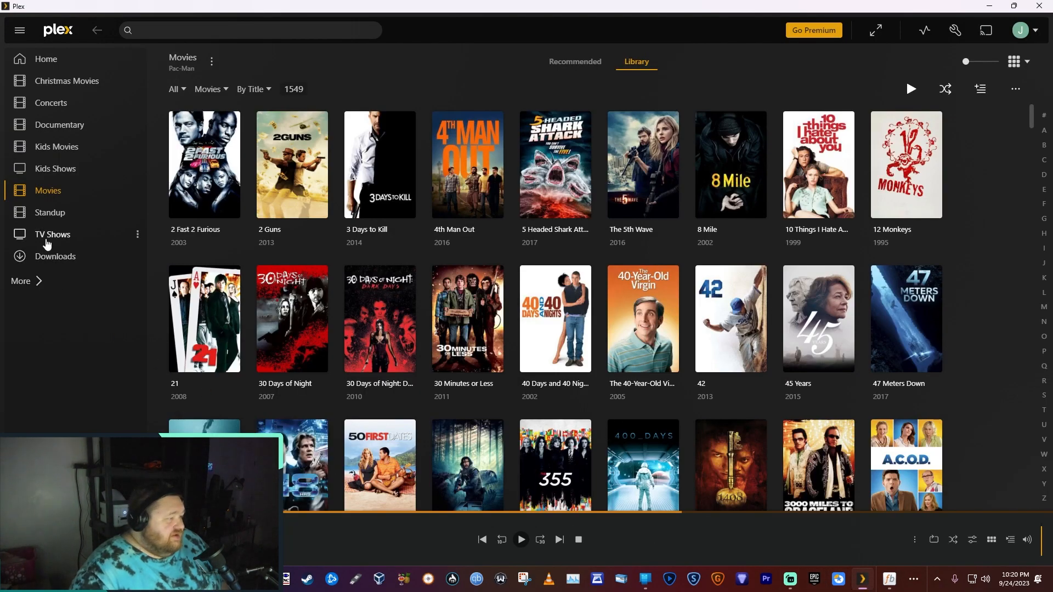
Step: Open the Plex TV Shows library from the sidebar
click(52, 234)
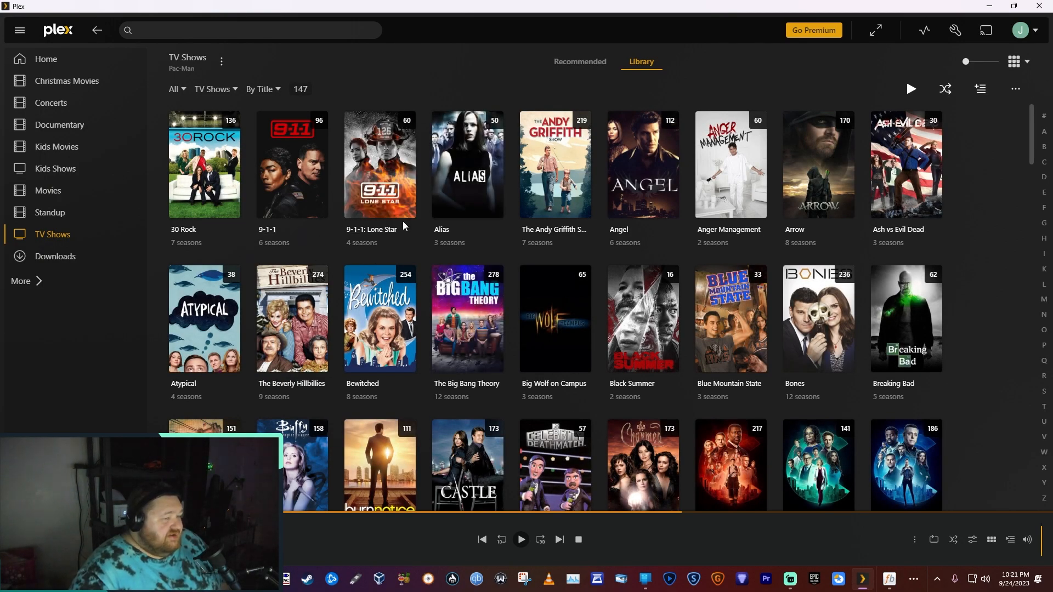
mouse_move(305, 181)
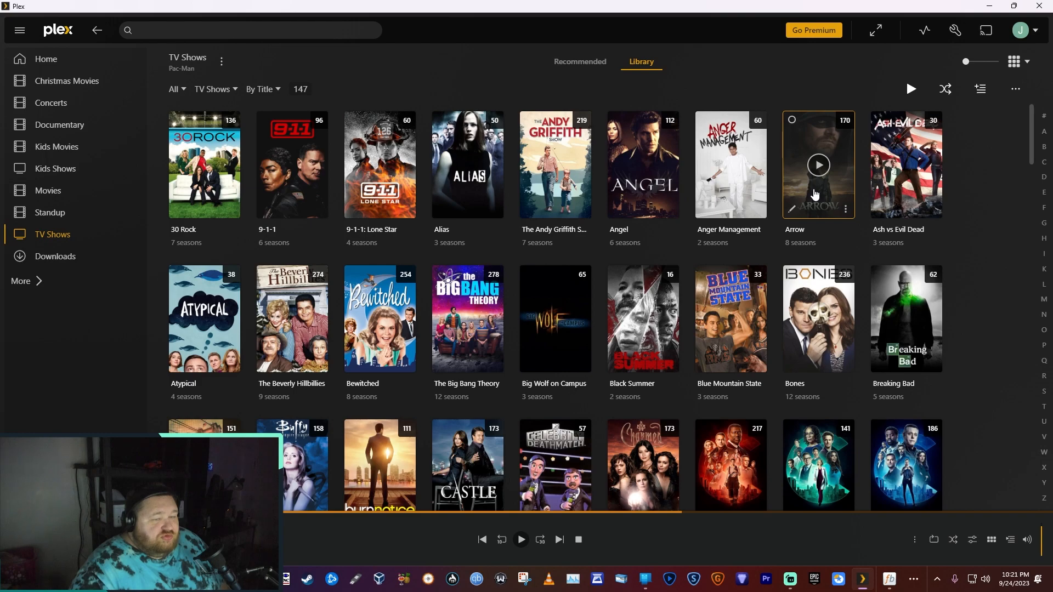
Step: Open Arrow's Plex show page and scroll to view Seasons 1–8
click(817, 165)
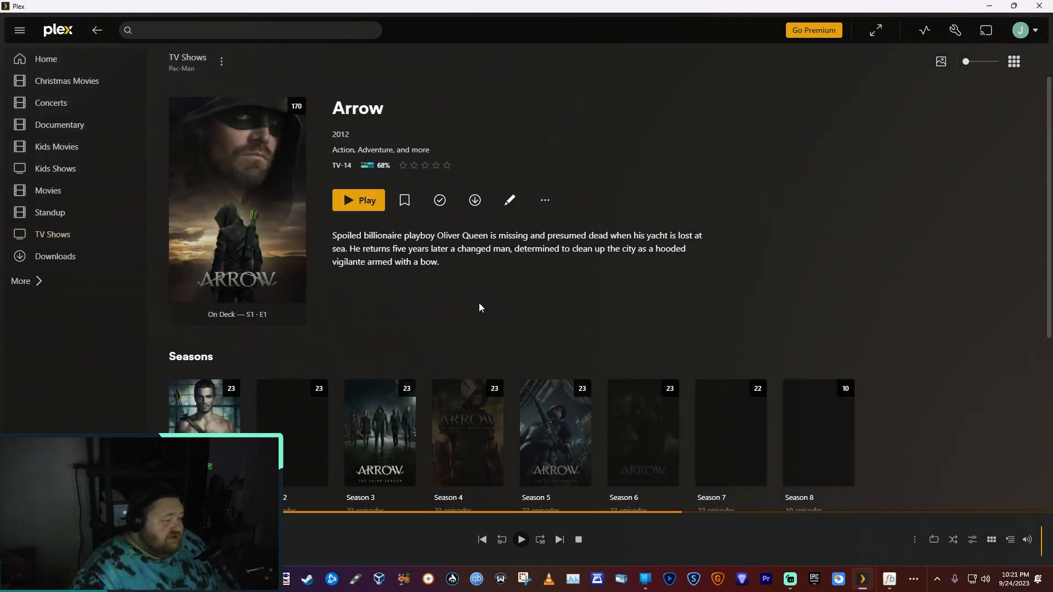
scroll(down, 3)
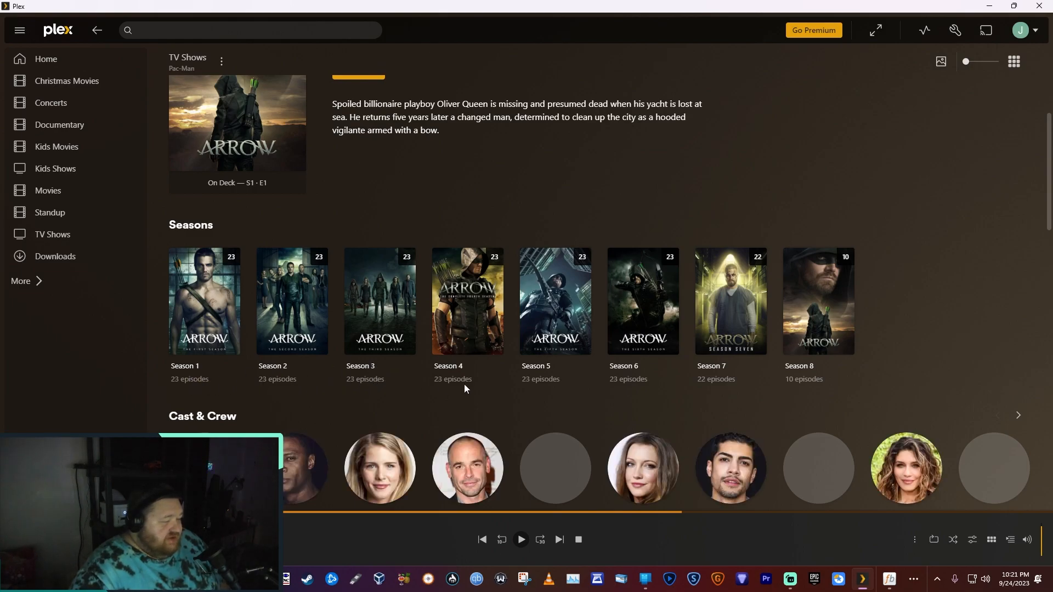
scroll(up, 3)
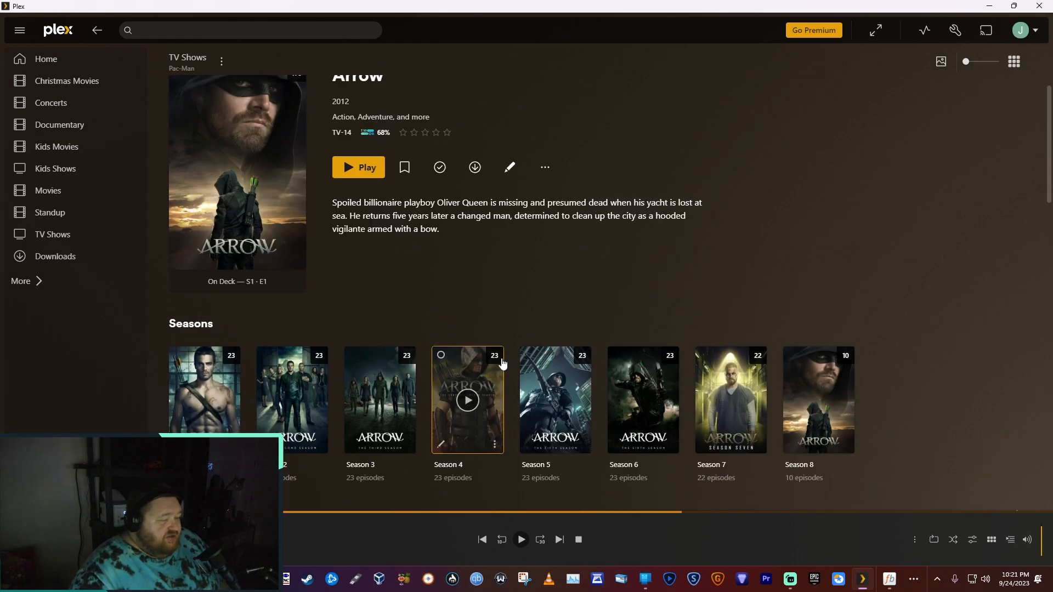
scroll(up, 3)
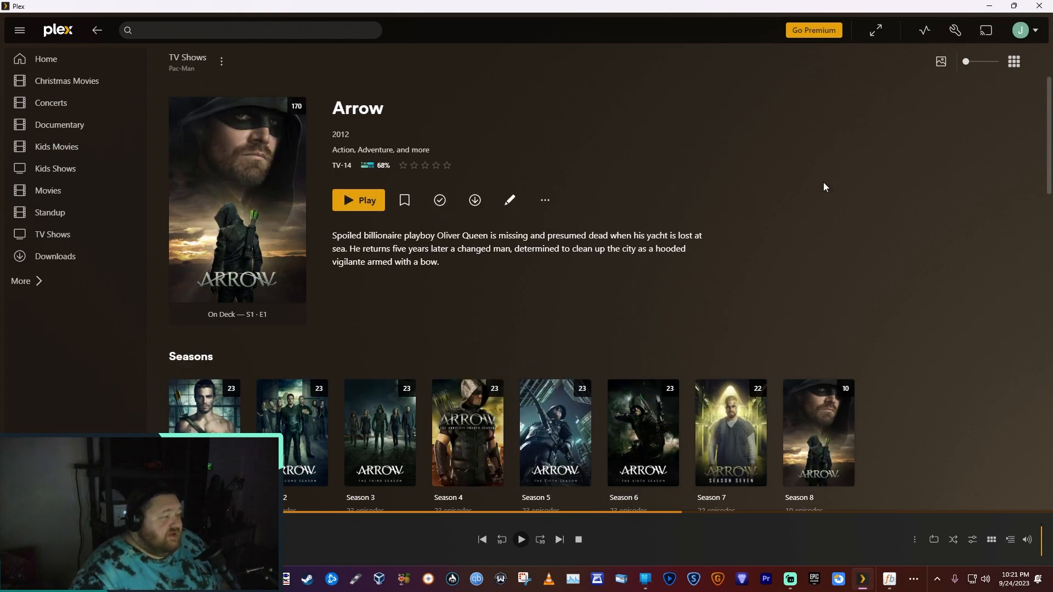